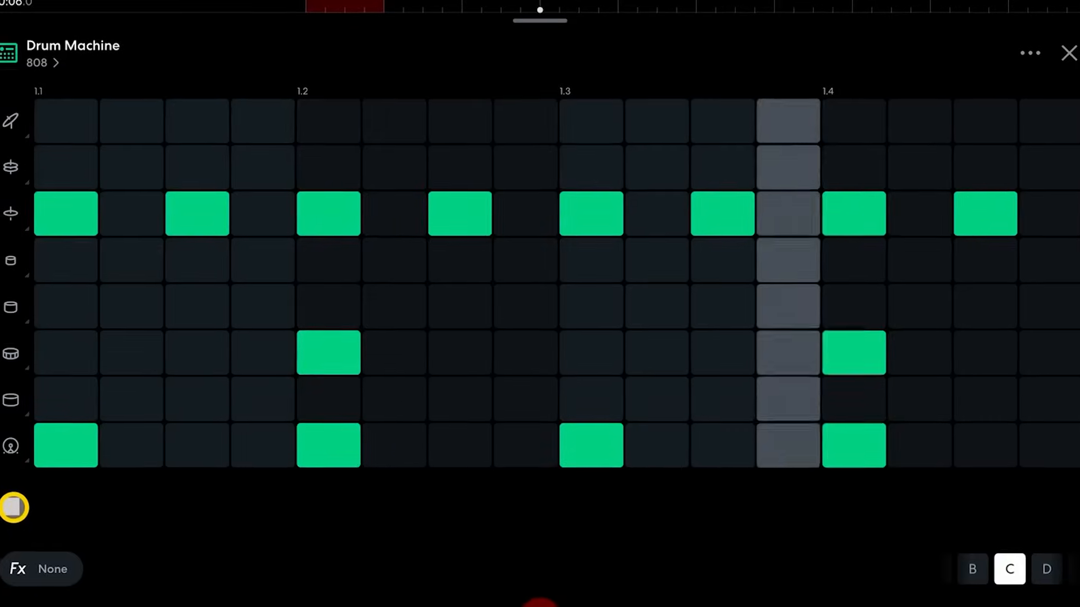
Step: Stop the Drum Machine demo beat and browse the Virtual Instruments list
{"action": "left_click", "coordinate": [1067, 53]}
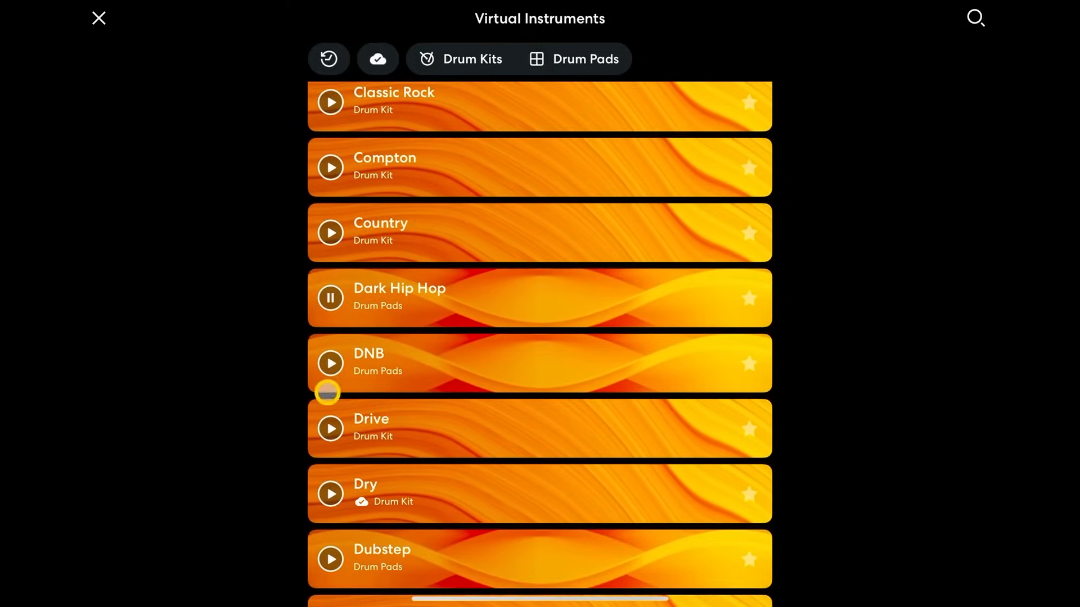
{"action": "left_click", "coordinate": [98, 18]}
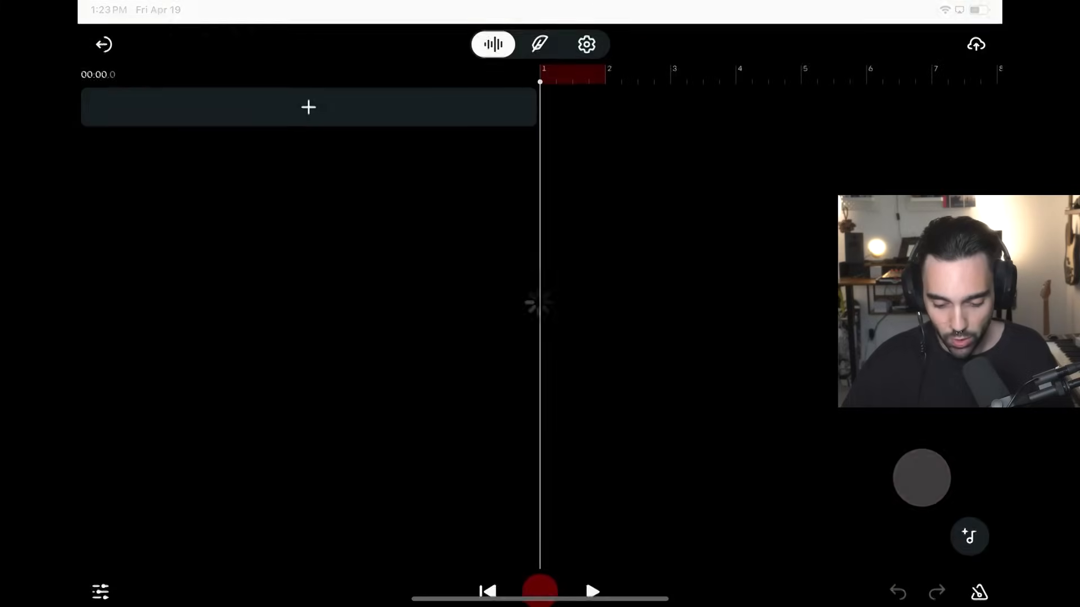
Step: Add a Drum Machine track with the 808 kit from the New Track menu
{"action": "left_click", "coordinate": [307, 107]}
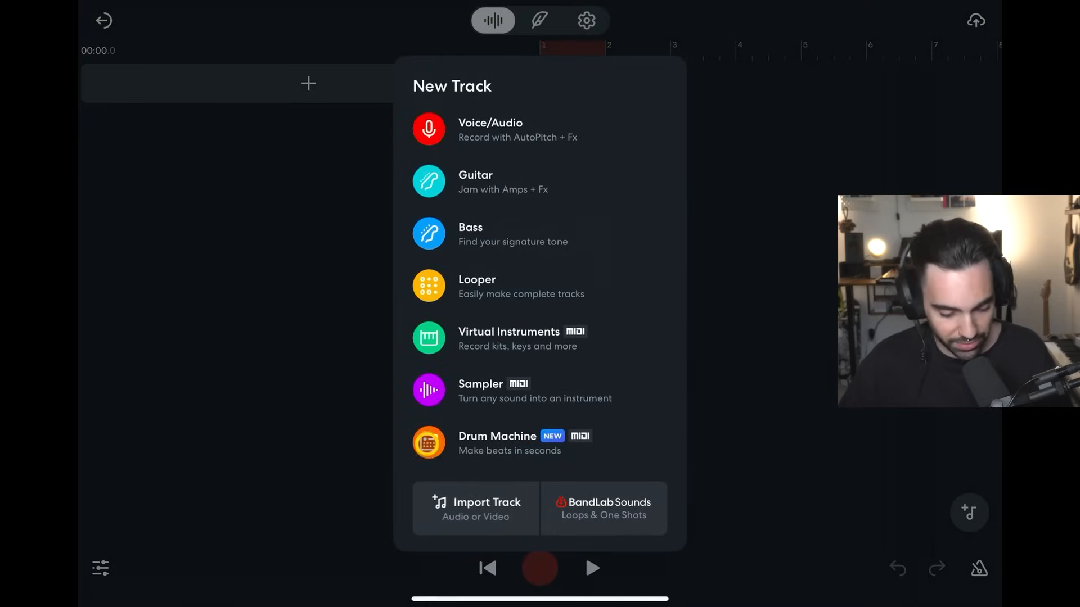
{"action": "left_click", "coordinate": [497, 442]}
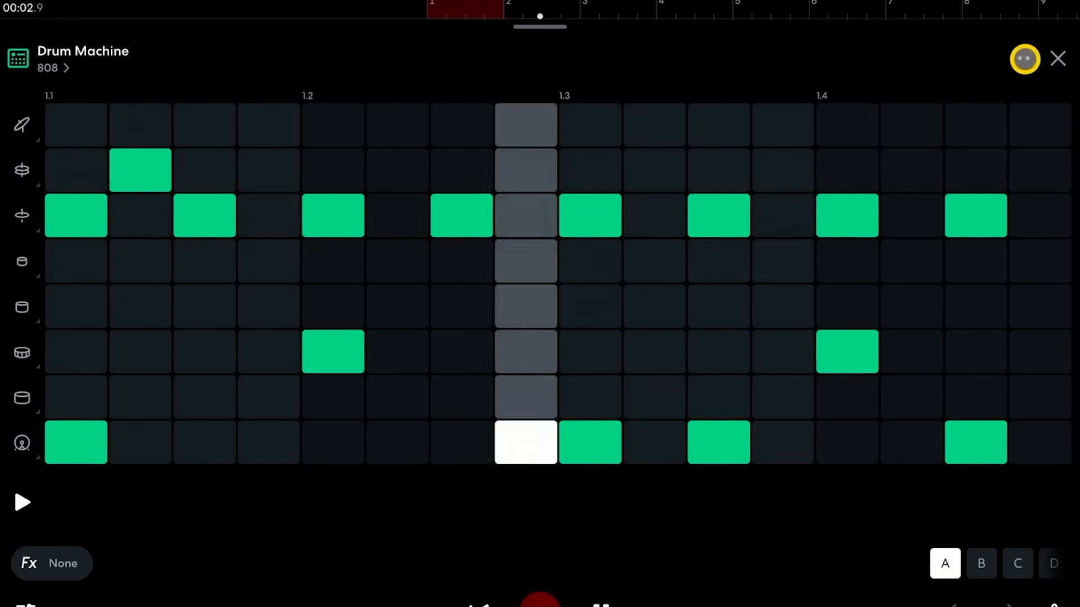
Step: Close the 808 editor, stop playback, and reopen the looped pattern A clip for editing
{"action": "left_click", "coordinate": [1058, 58]}
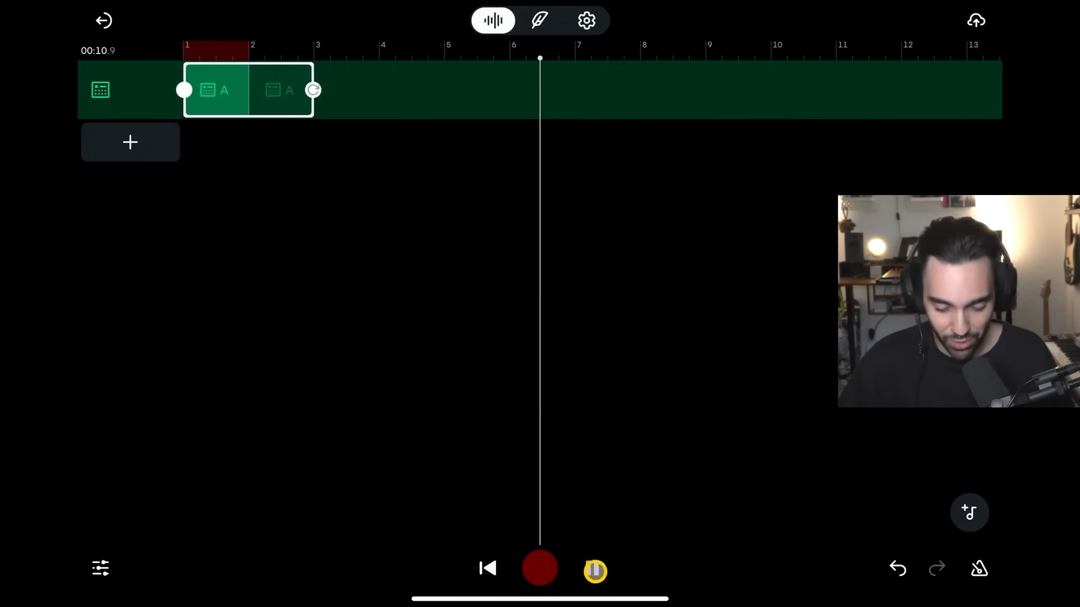
{"action": "left_click", "coordinate": [594, 571]}
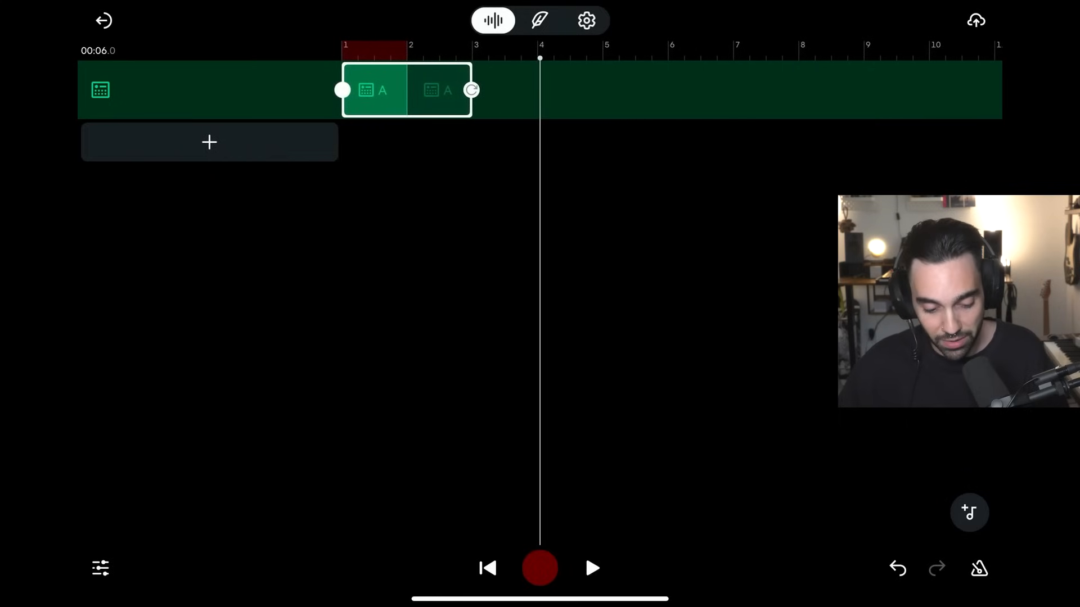
{"action": "left_click", "coordinate": [100, 90]}
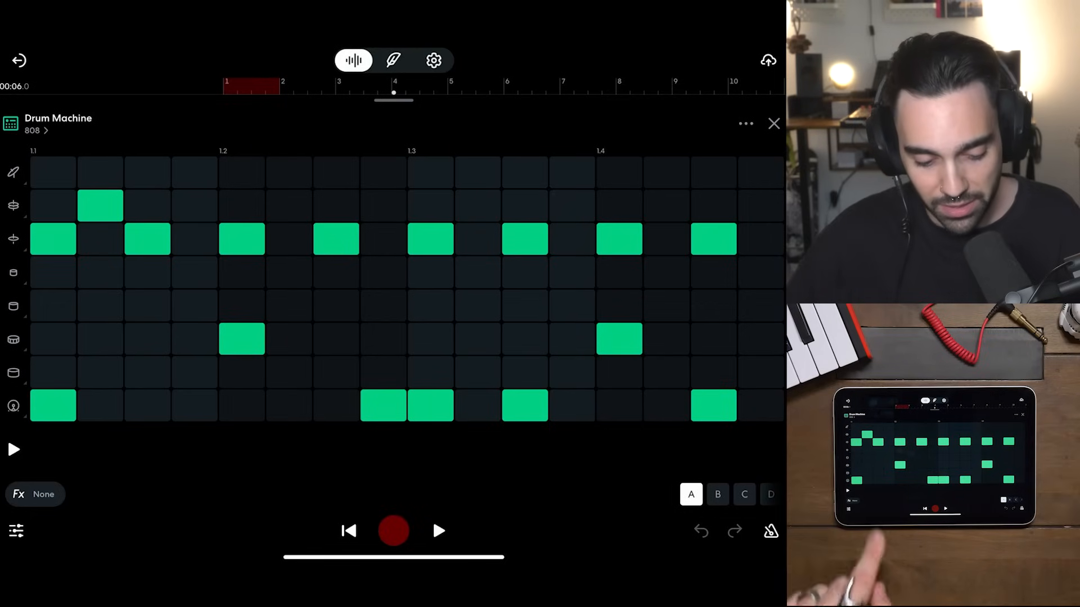
Step: Toggle grid steps in pattern A, removing the snare hit at 1.2
{"action": "left_click", "coordinate": [117, 342]}
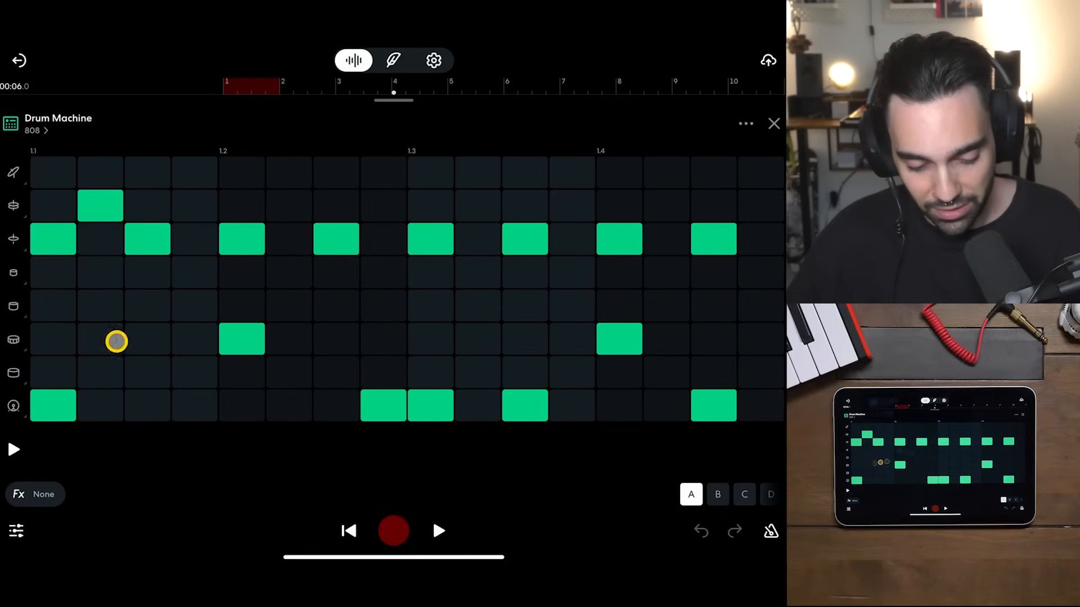
{"action": "left_click", "coordinate": [52, 405]}
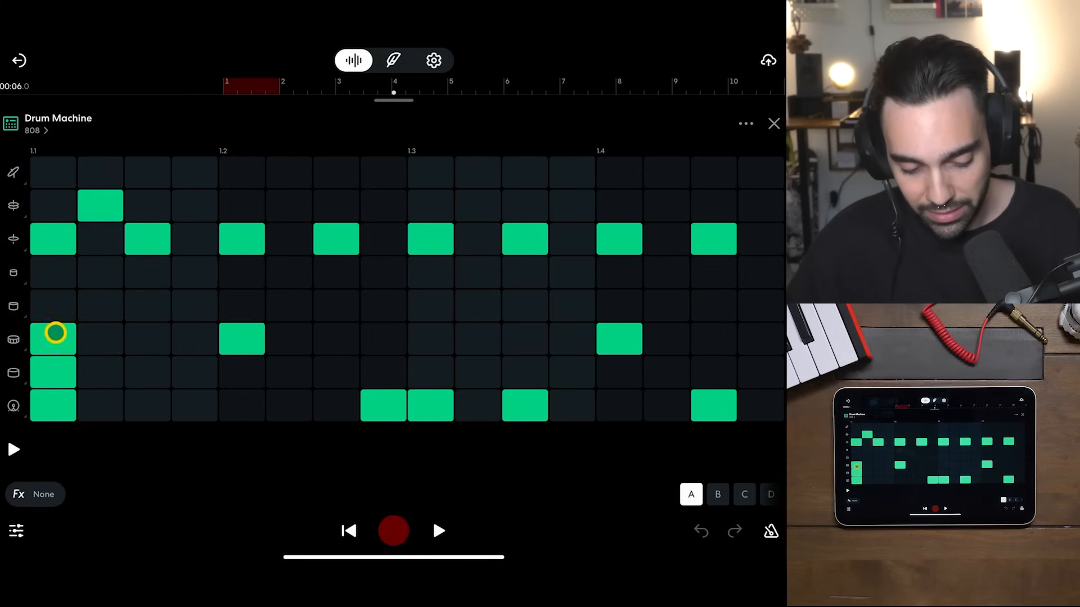
{"action": "left_click", "coordinate": [53, 273]}
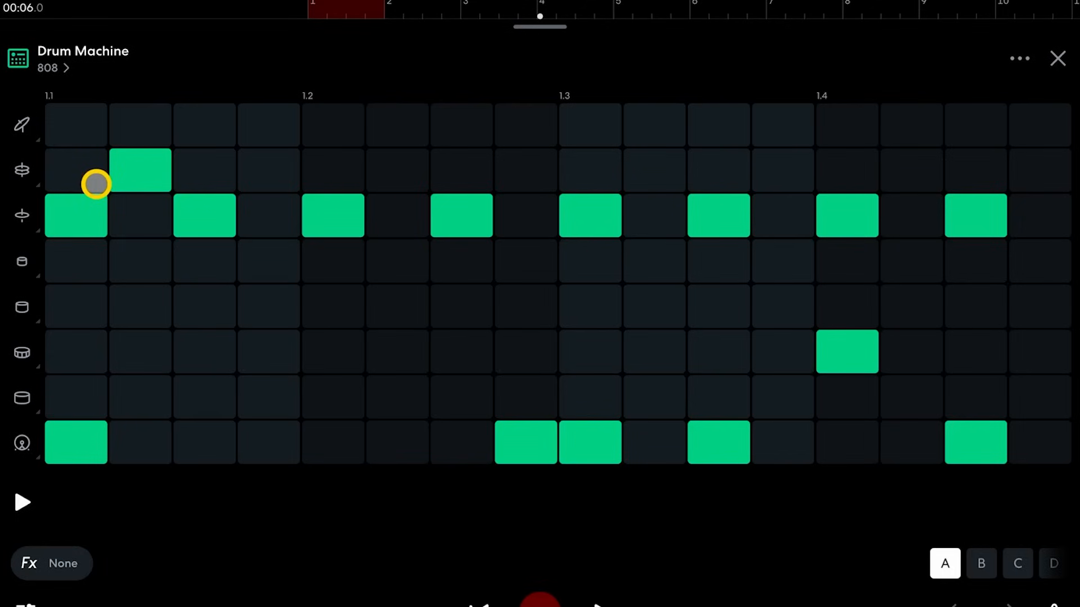
{"action": "left_click", "coordinate": [22, 125]}
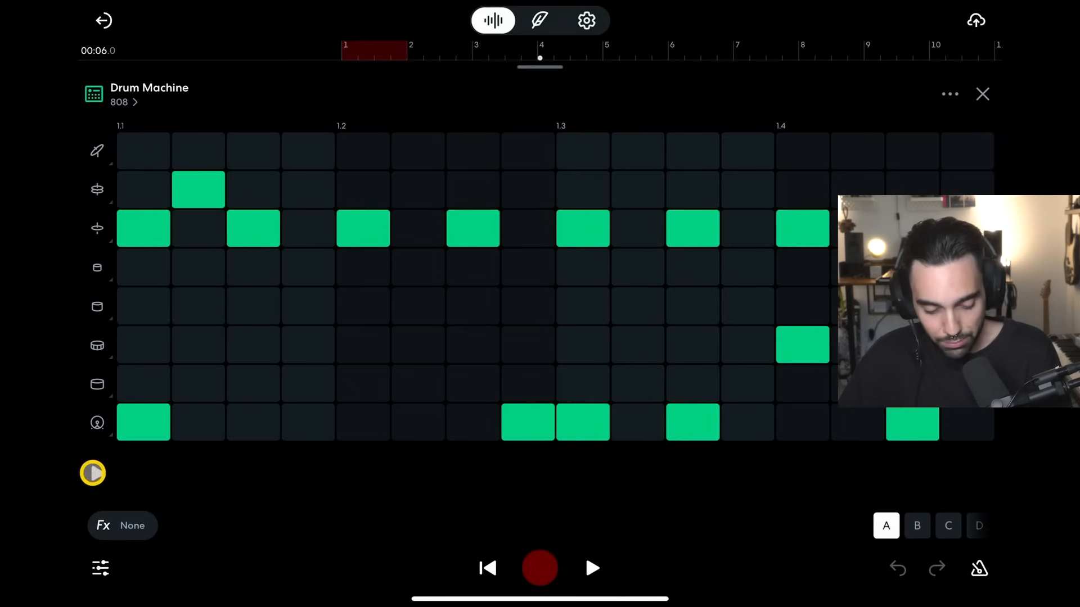
Step: Play back edited pattern A, then switch to pattern B and play its beat
{"action": "left_click", "coordinate": [92, 473]}
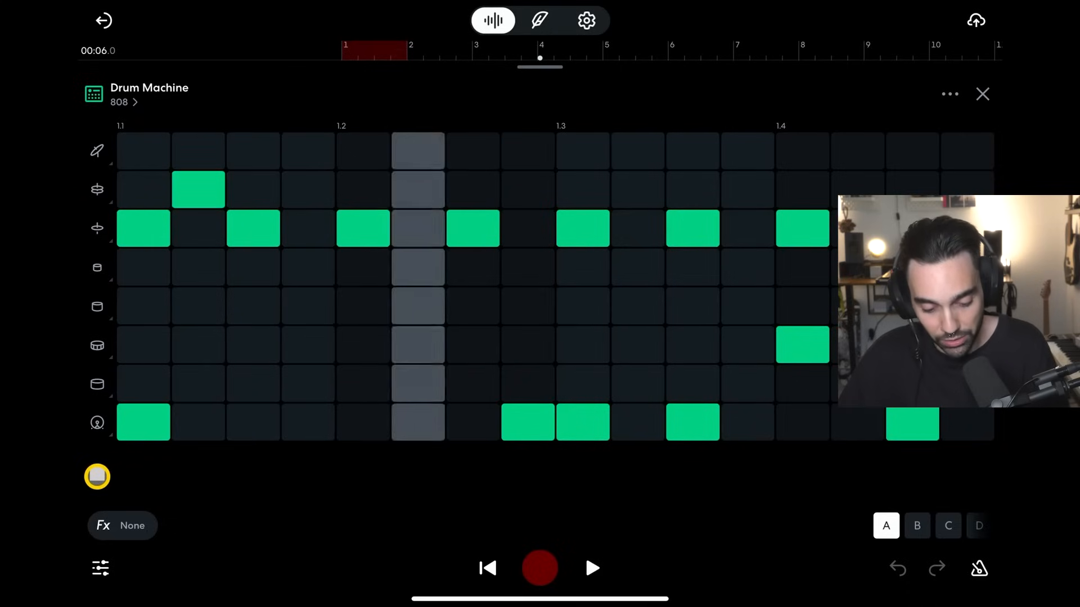
{"action": "left_click", "coordinate": [98, 476]}
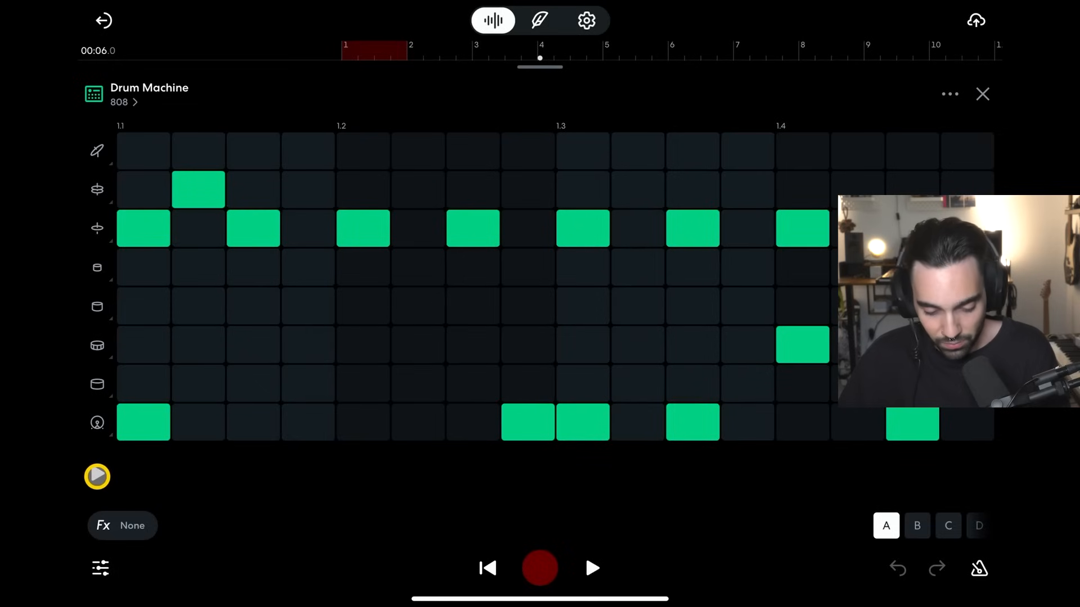
{"action": "left_click", "coordinate": [97, 477]}
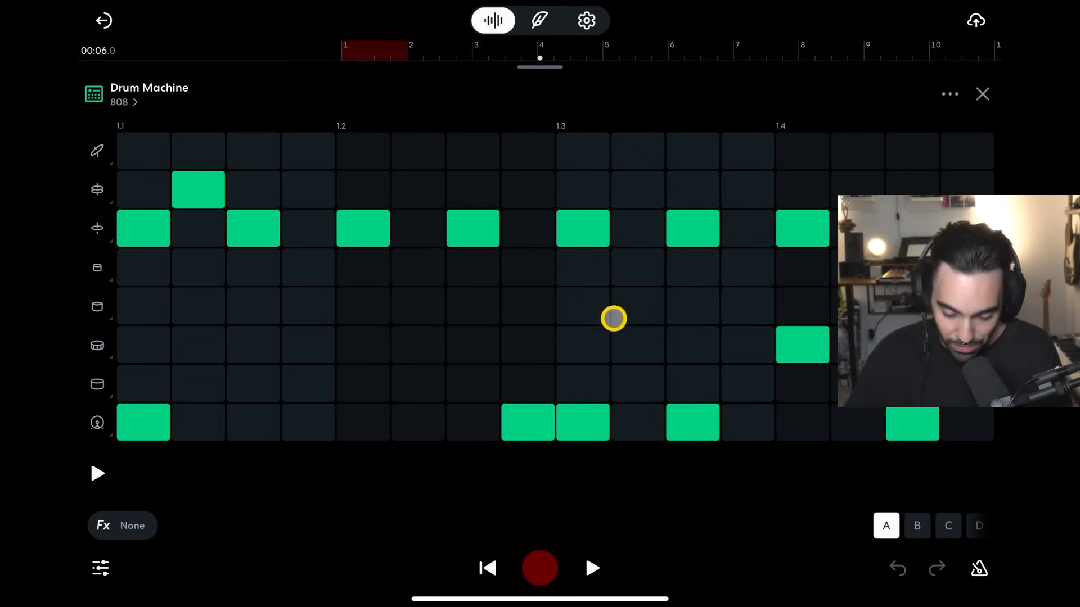
{"action": "left_click", "coordinate": [917, 526]}
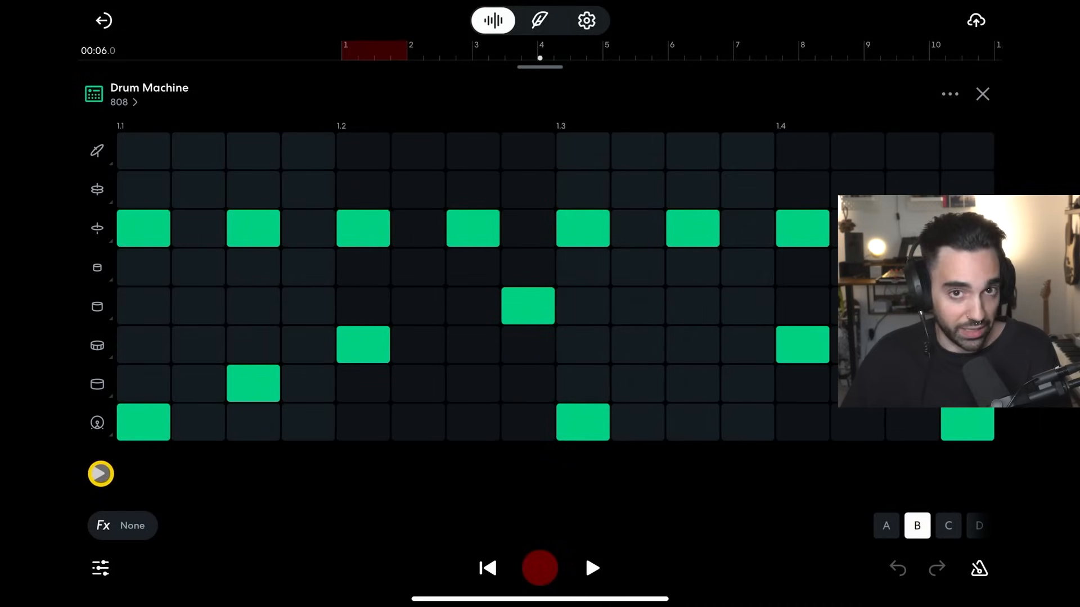
{"action": "left_click", "coordinate": [948, 525]}
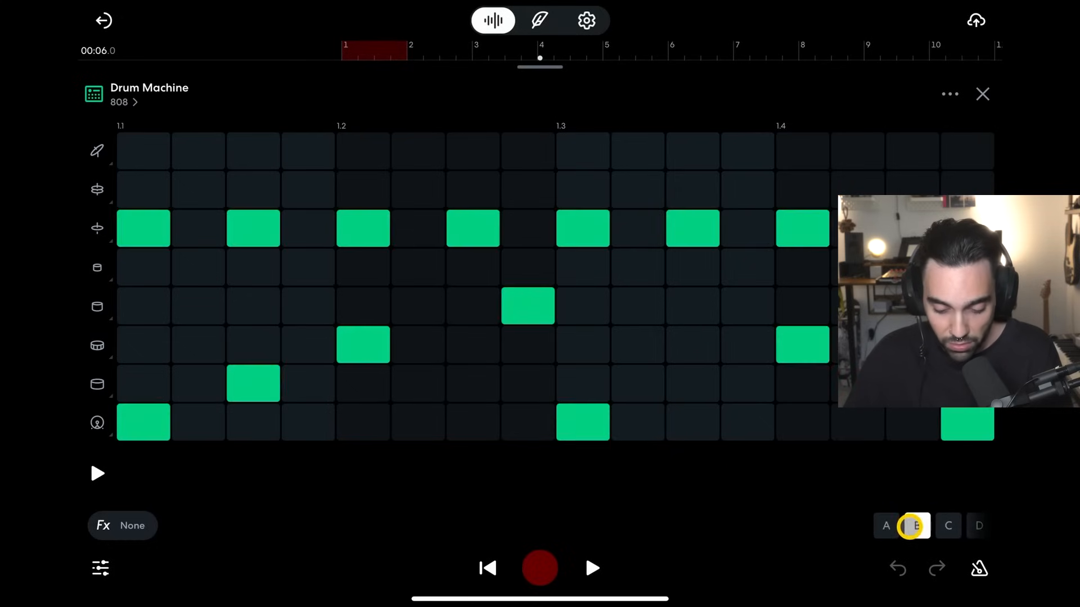
Step: Select pattern A and clear all its hits, confirming Clear anyway
{"action": "left_click", "coordinate": [886, 526]}
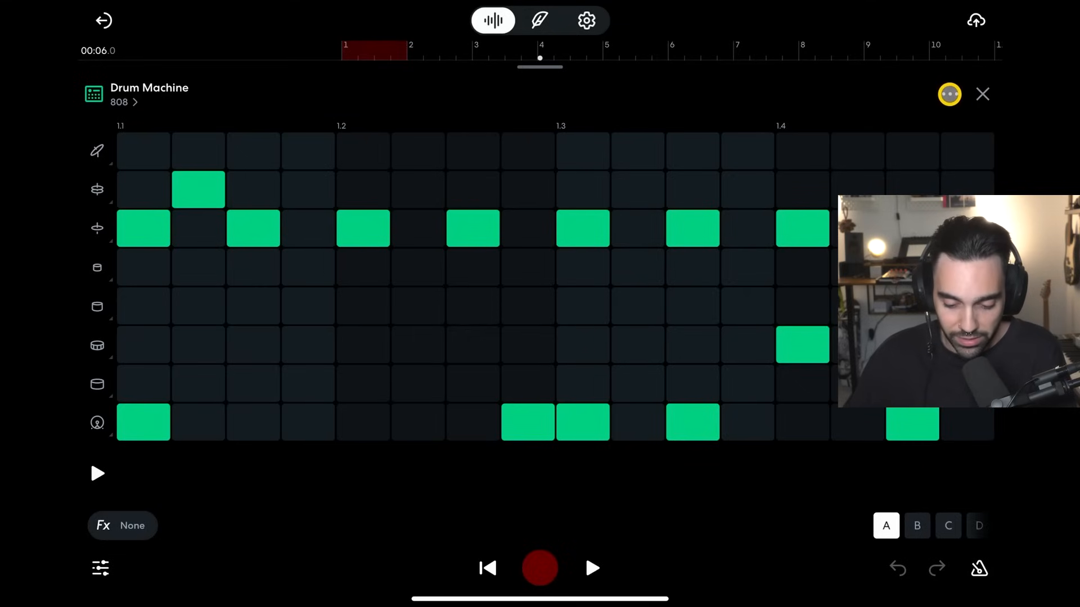
{"action": "left_click", "coordinate": [948, 94]}
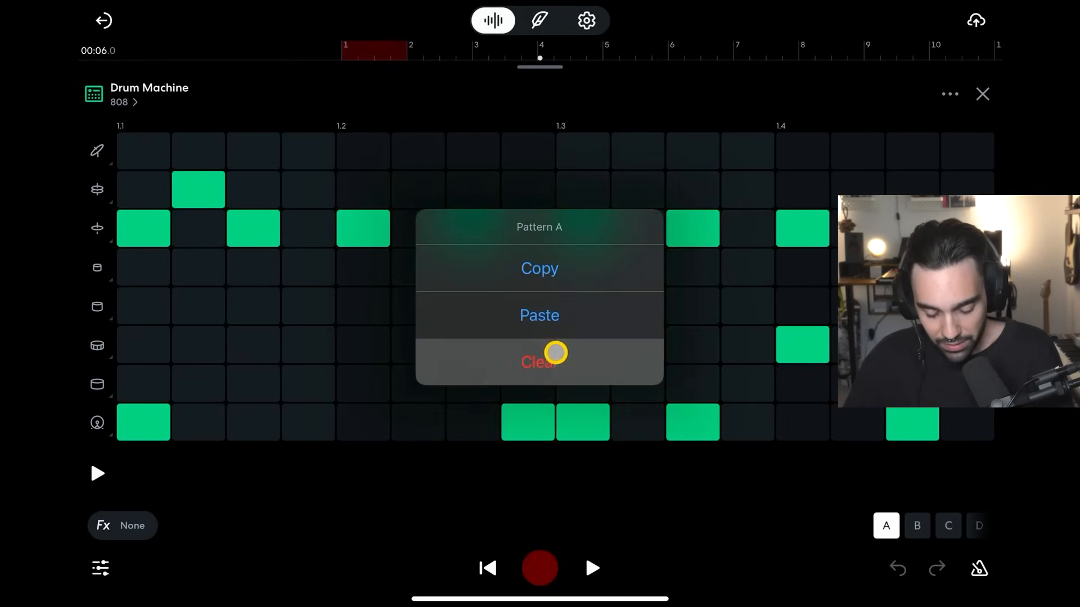
{"action": "left_click", "coordinate": [539, 361]}
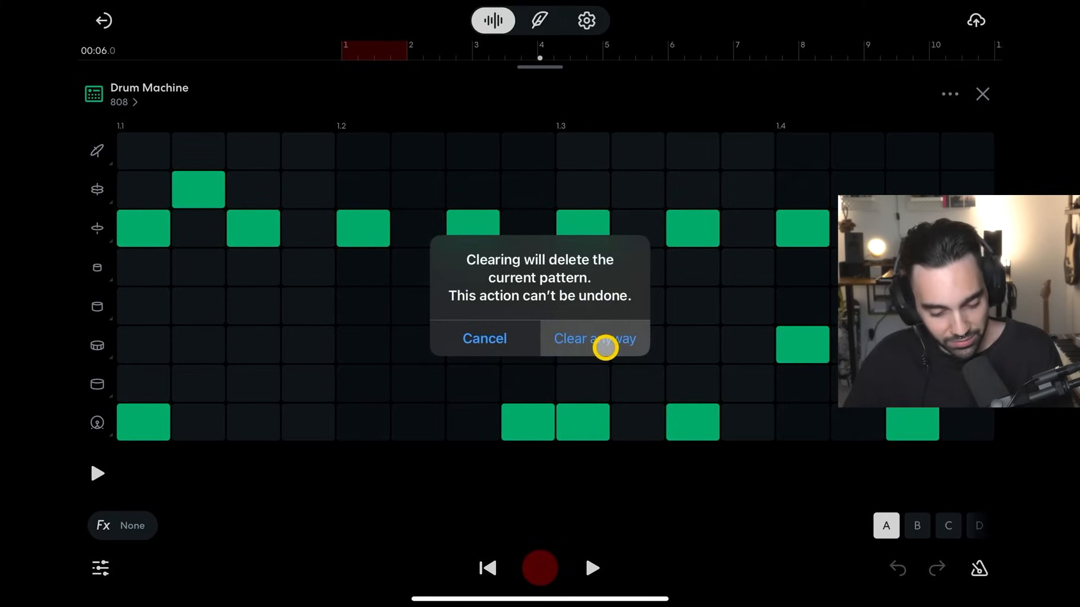
{"action": "left_click", "coordinate": [594, 338]}
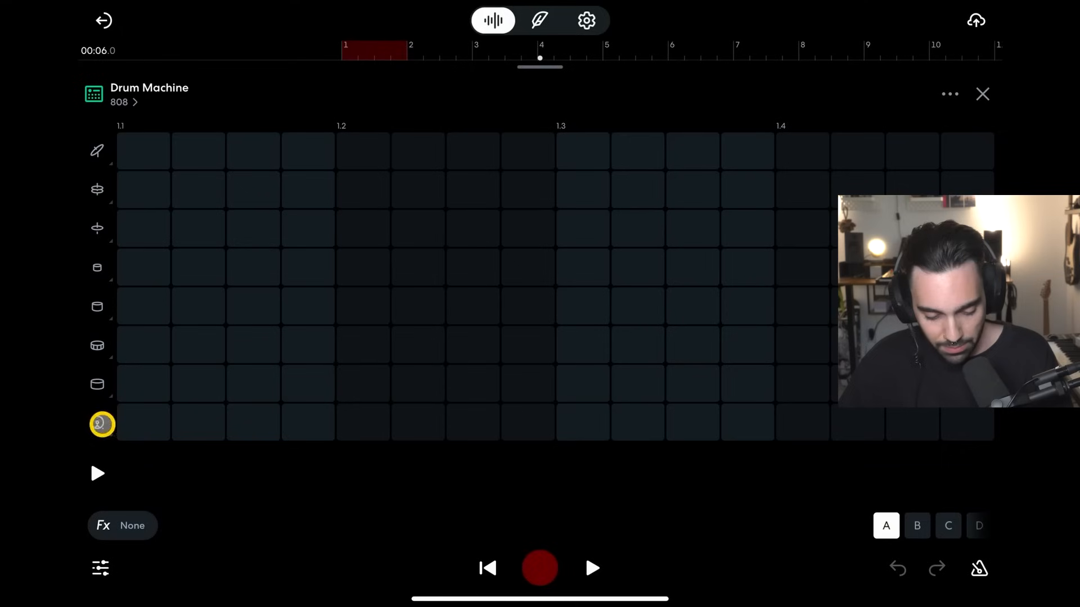
Step: Program kicks on every beat and steady eighth-note hi-hats in pattern A
{"action": "left_click", "coordinate": [130, 420]}
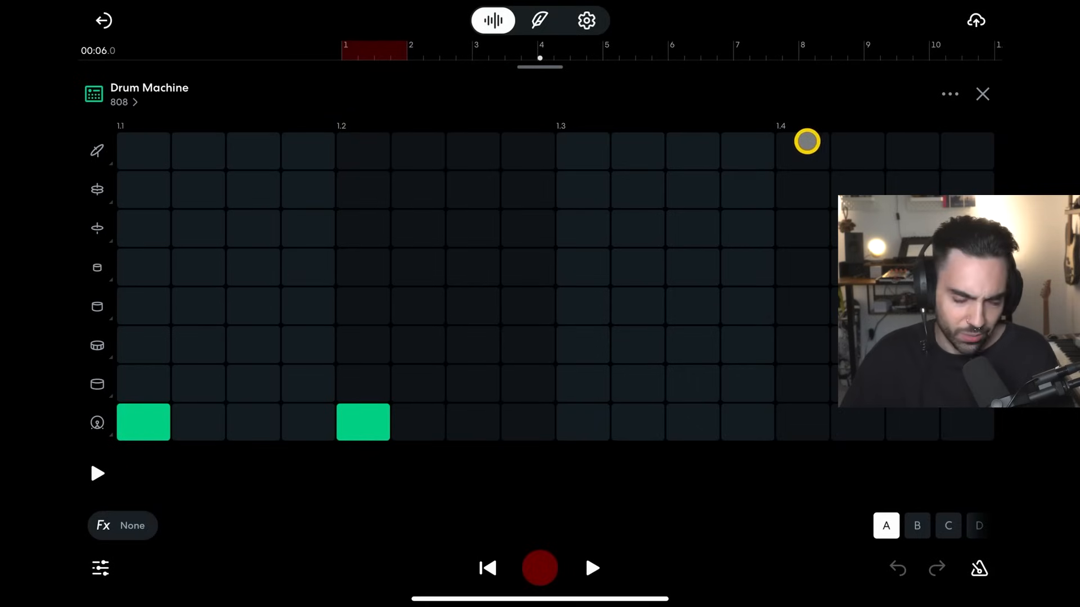
{"action": "left_click", "coordinate": [582, 421]}
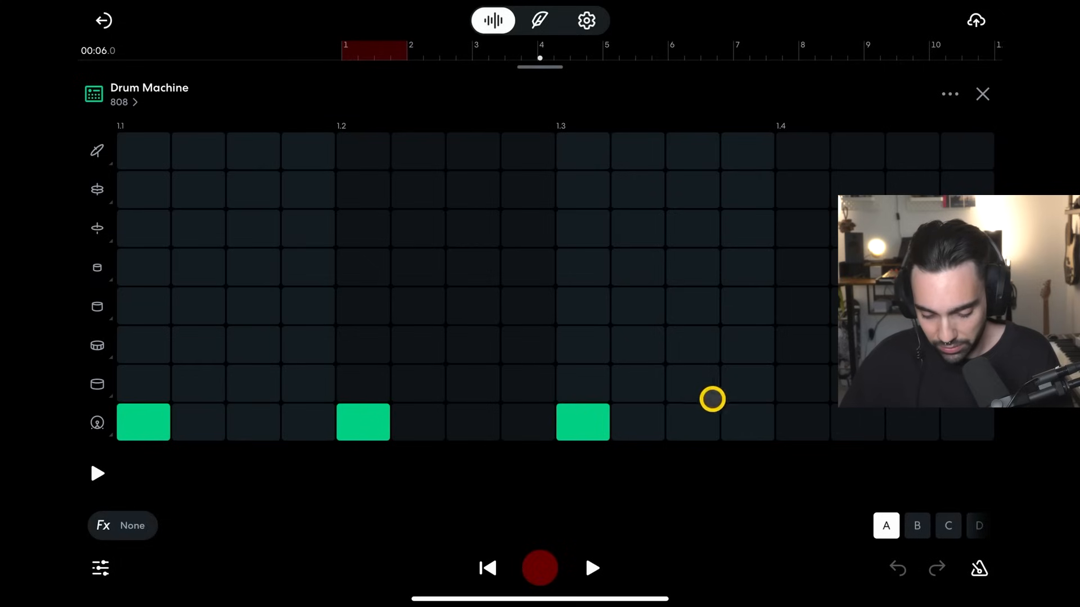
{"action": "left_click", "coordinate": [801, 422]}
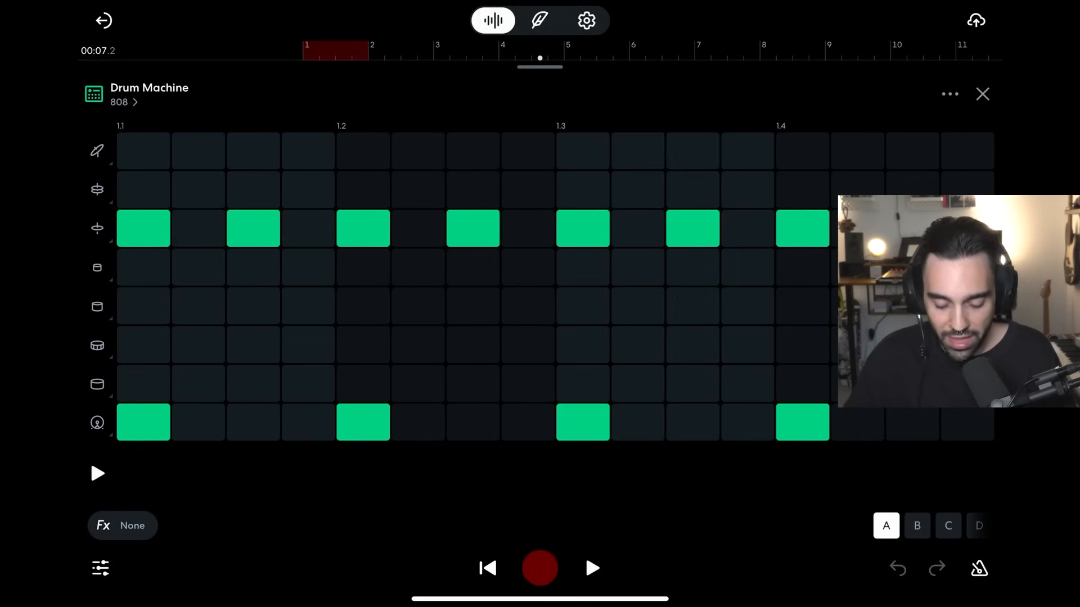
Step: Paste pattern A's beat into pattern C and add snares at 1.2 and 1.4
{"action": "left_click", "coordinate": [518, 154]}
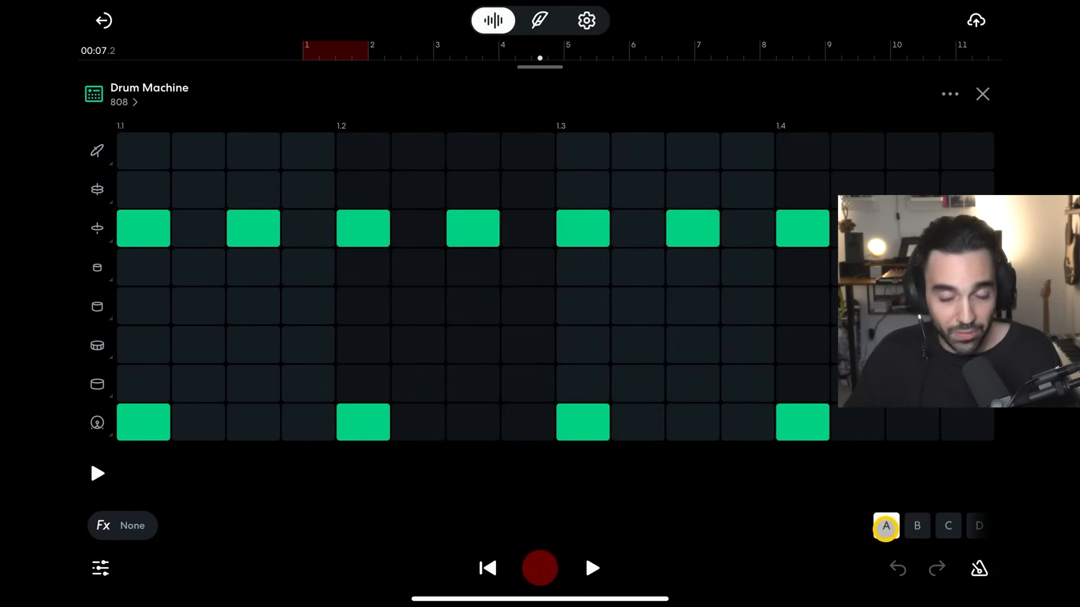
{"action": "left_click", "coordinate": [917, 526]}
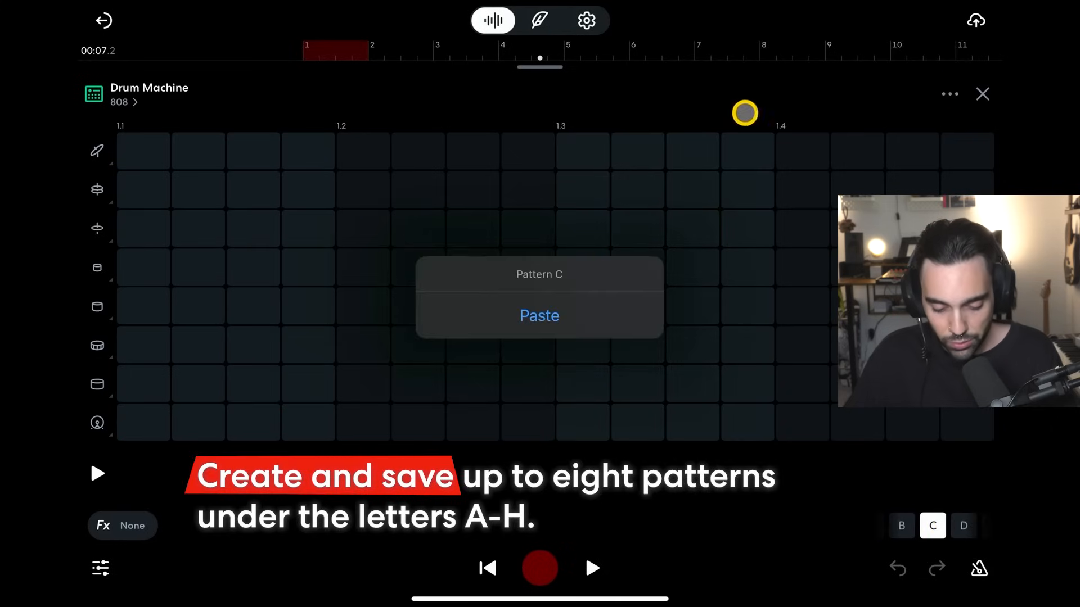
{"action": "left_click", "coordinate": [539, 316]}
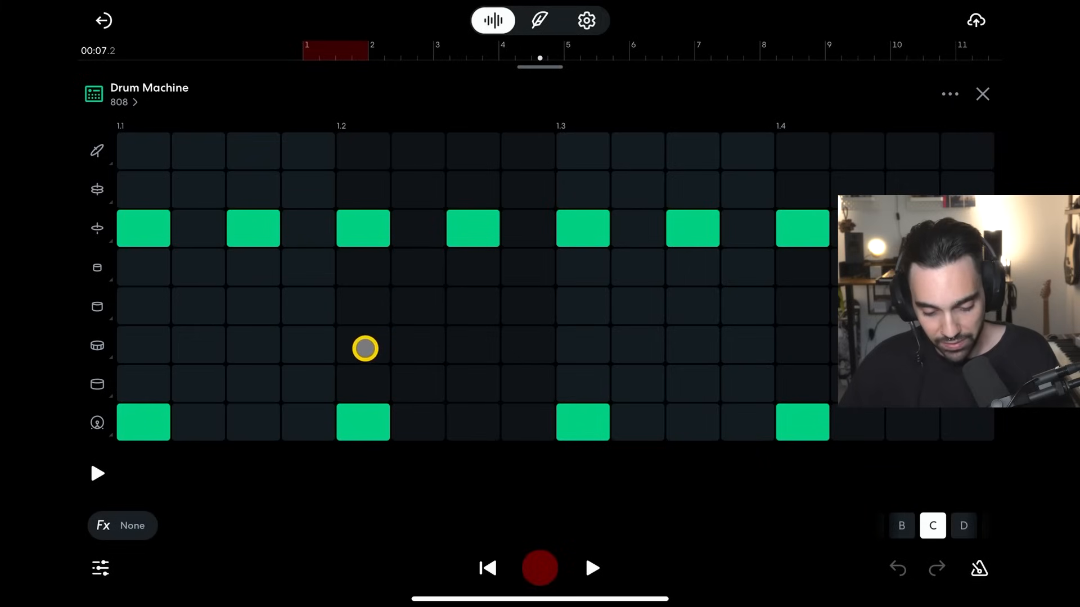
{"action": "left_click", "coordinate": [363, 348]}
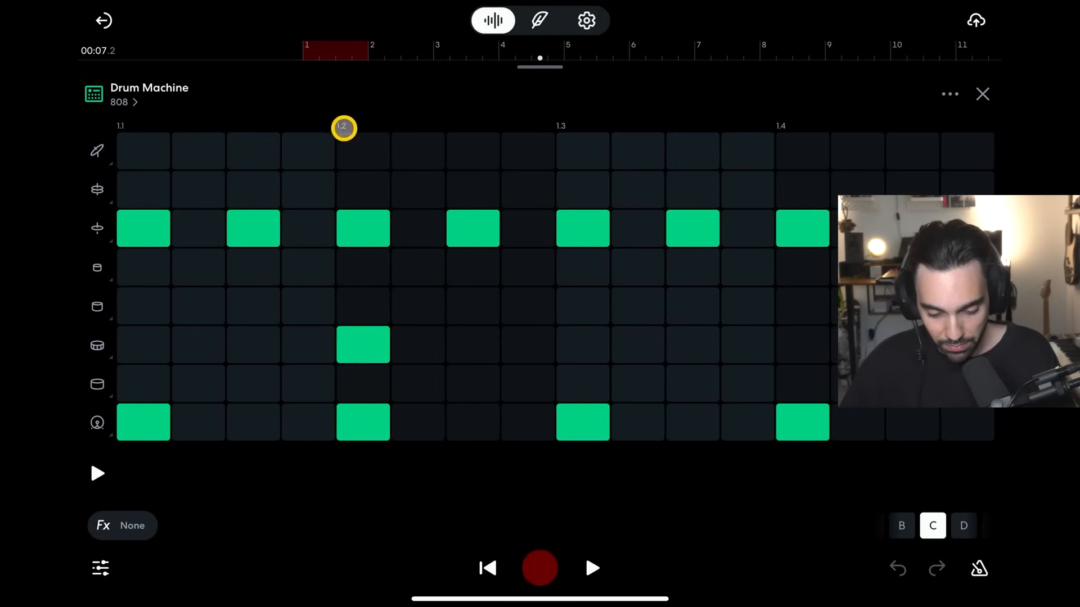
{"action": "left_click", "coordinate": [801, 344]}
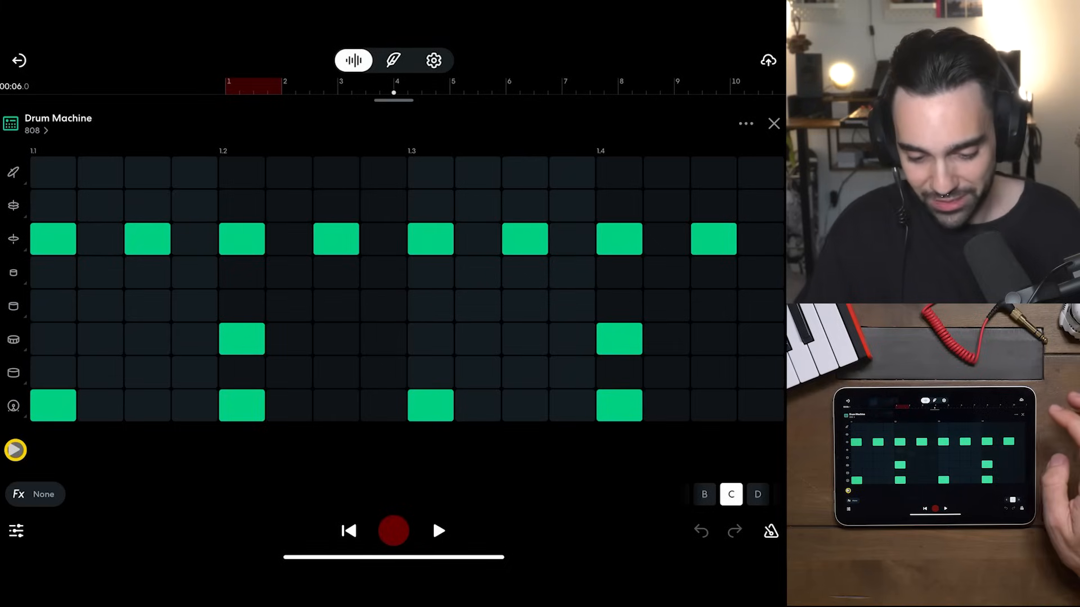
Step: Insert a Pattern A region at bar 1 of the Drum Machine track
{"action": "left_click", "coordinate": [773, 123]}
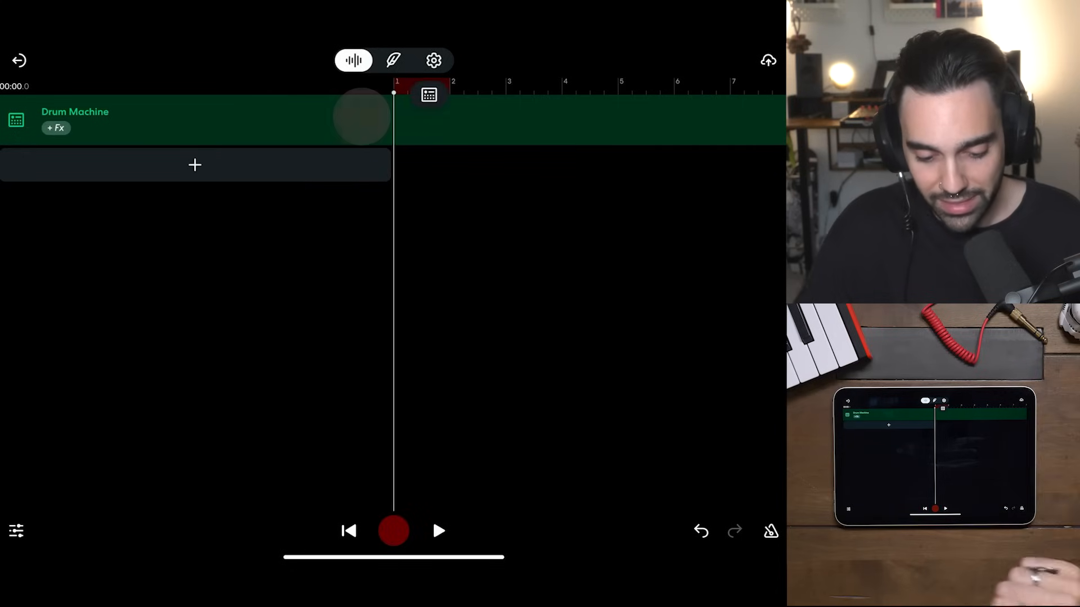
{"action": "left_click", "coordinate": [427, 95]}
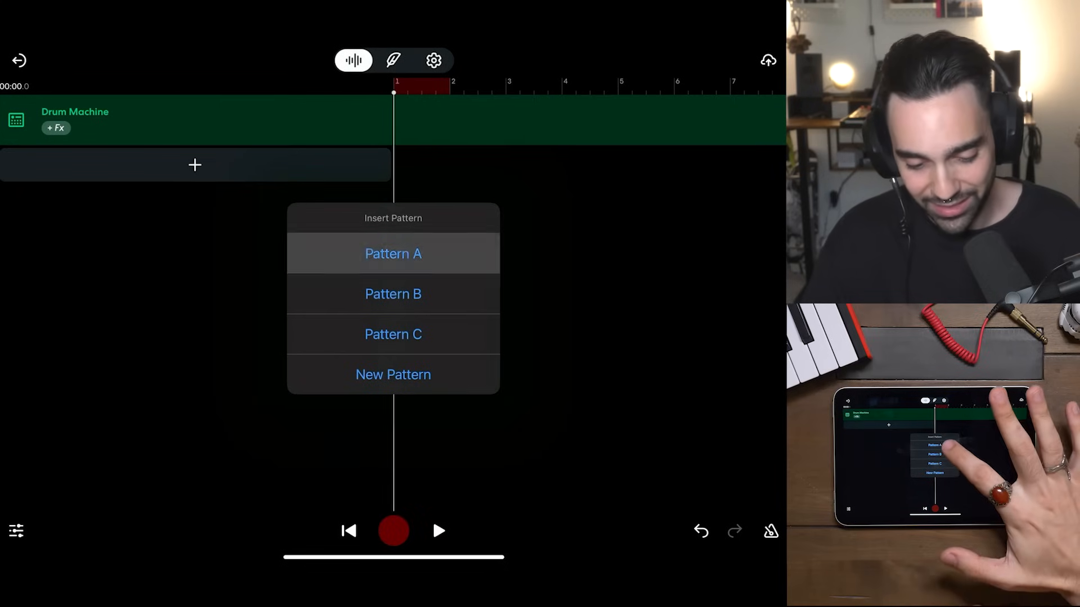
{"action": "left_click", "coordinate": [393, 254]}
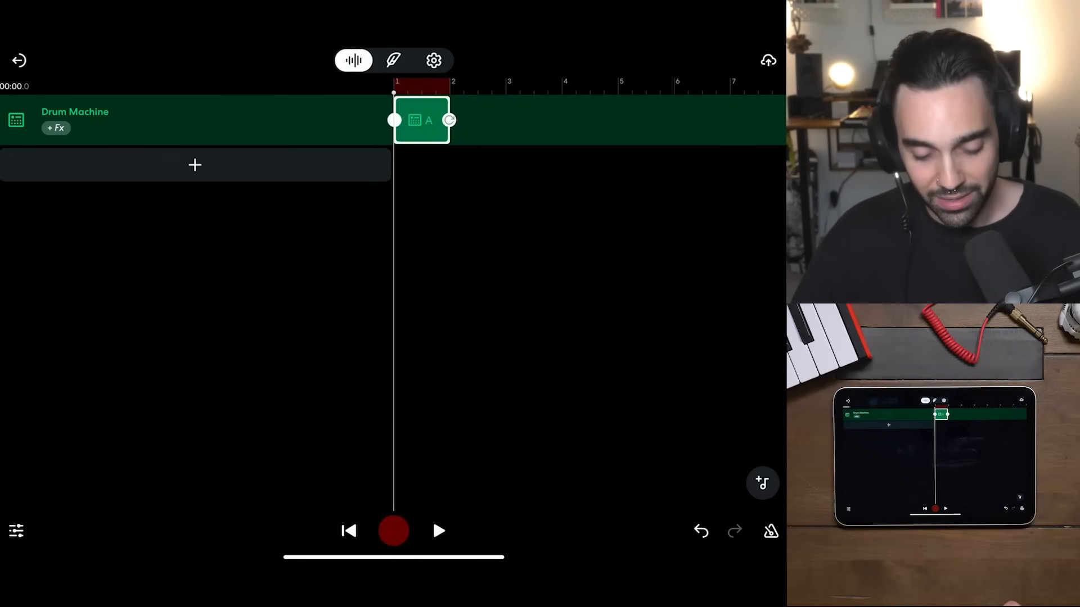
Step: Loop the Pattern A region four times, spanning bars 1 through 5
{"action": "left_click", "coordinate": [439, 531]}
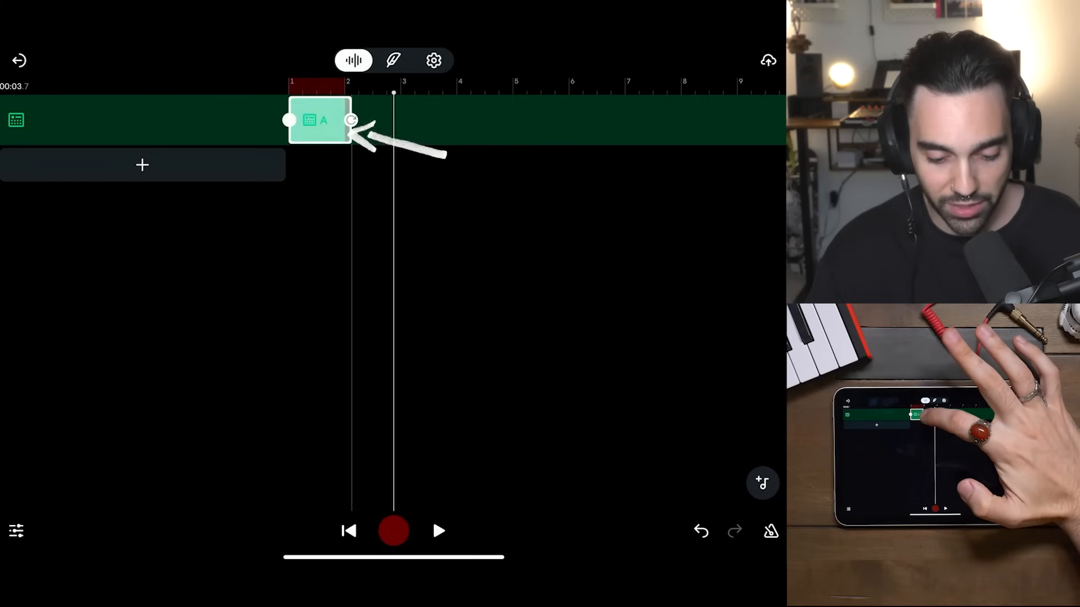
{"action": "left_click_drag", "start_coordinate": [351, 121], "coordinate": [451, 120]}
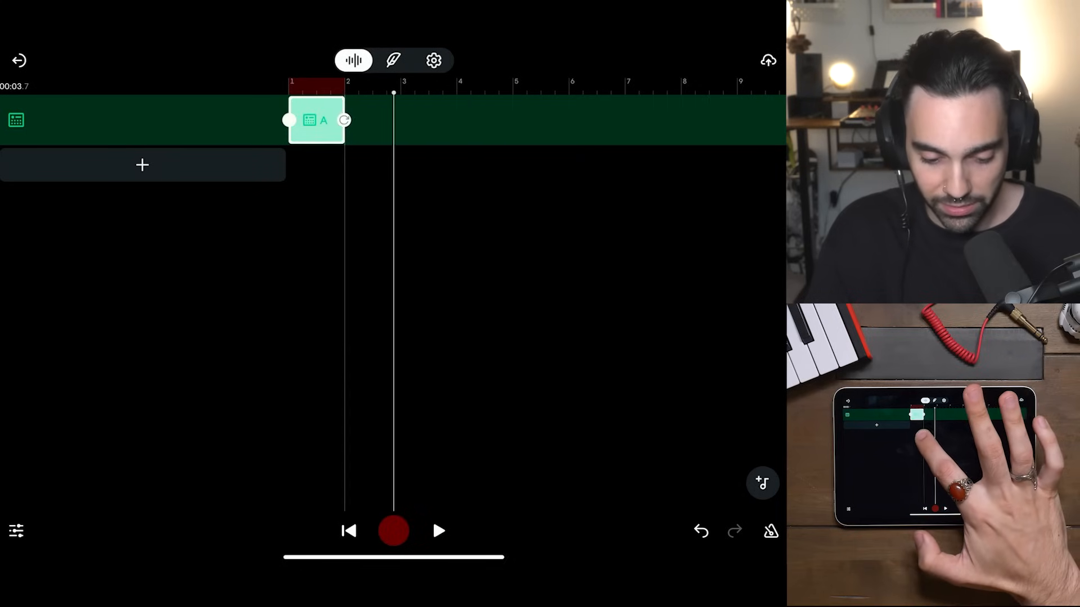
{"action": "left_click", "coordinate": [316, 121]}
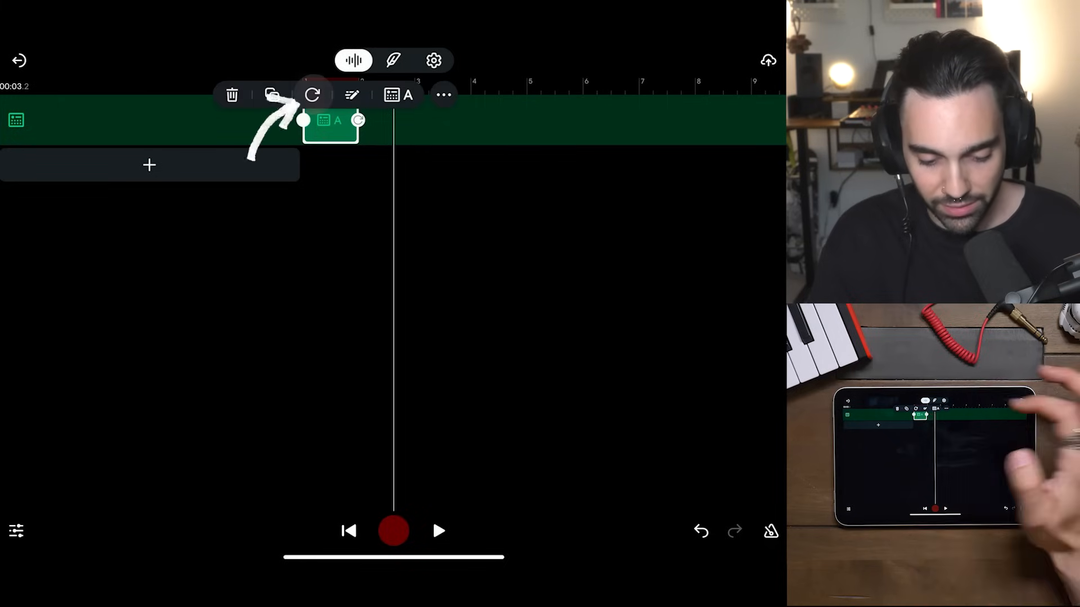
{"action": "left_click", "coordinate": [312, 95]}
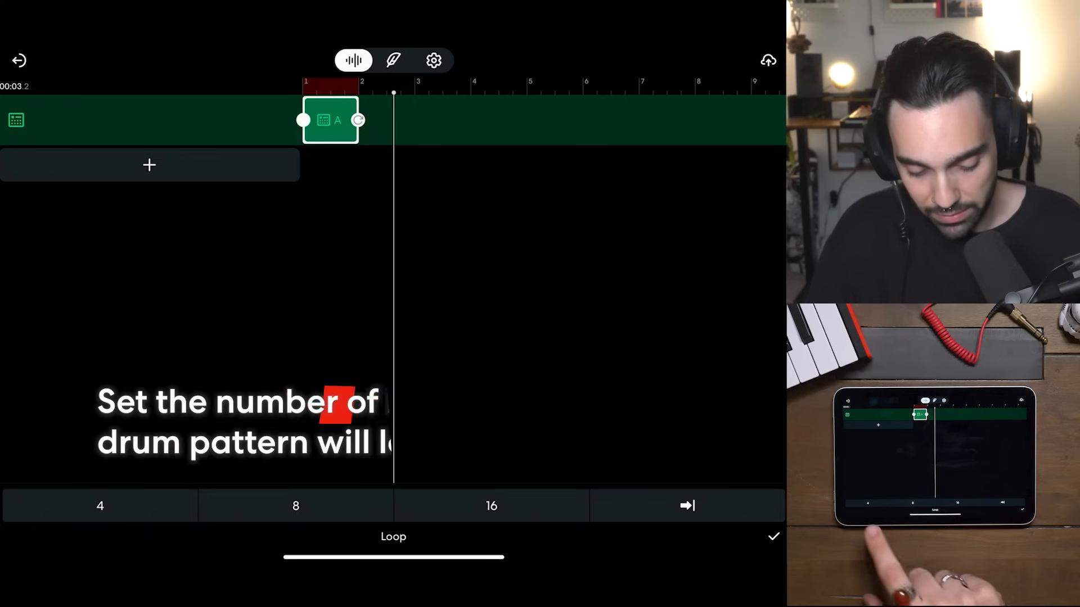
{"action": "left_click", "coordinate": [100, 506]}
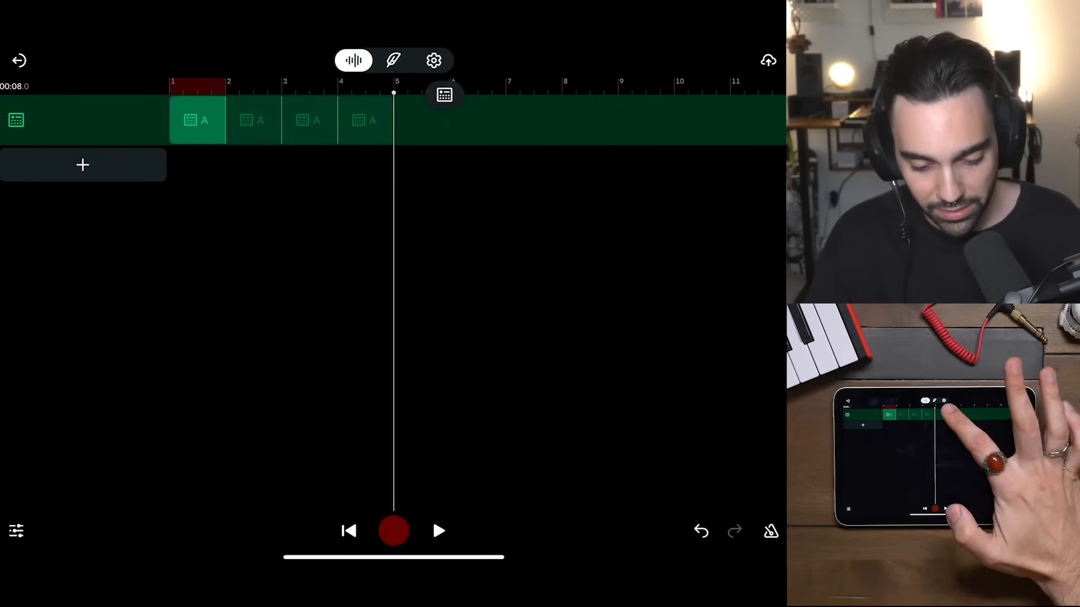
Step: Insert Pattern C at bar 5 and drag its loop through bar 9
{"action": "left_click", "coordinate": [444, 94]}
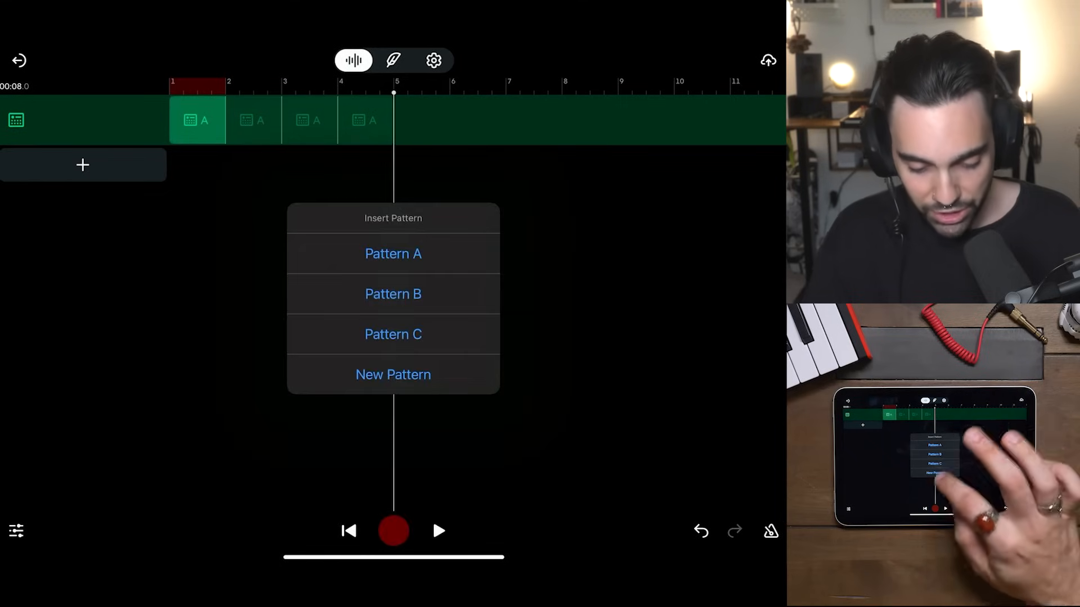
{"action": "left_click", "coordinate": [392, 334]}
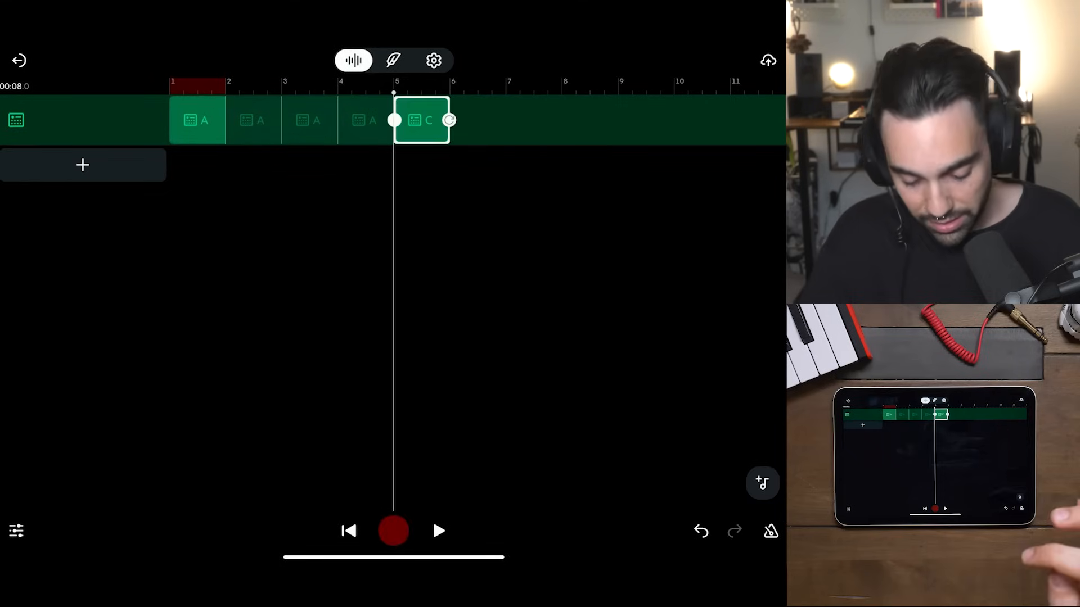
{"action": "left_click_drag", "start_coordinate": [449, 120], "coordinate": [603, 120]}
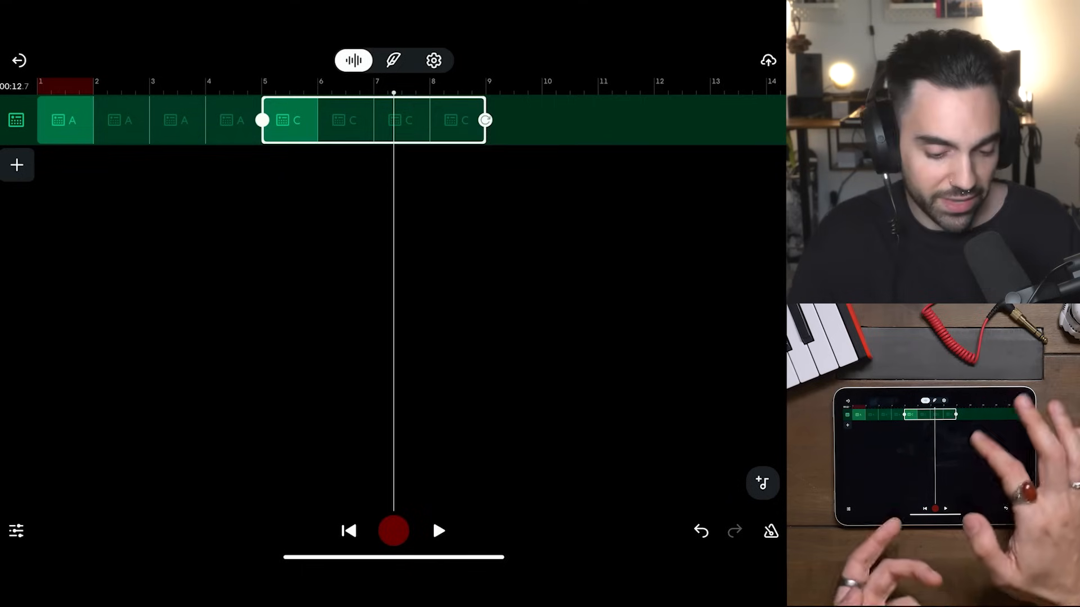
Step: Change the second four-bar clip from Pattern C to Pattern B
{"action": "left_click", "coordinate": [297, 121]}
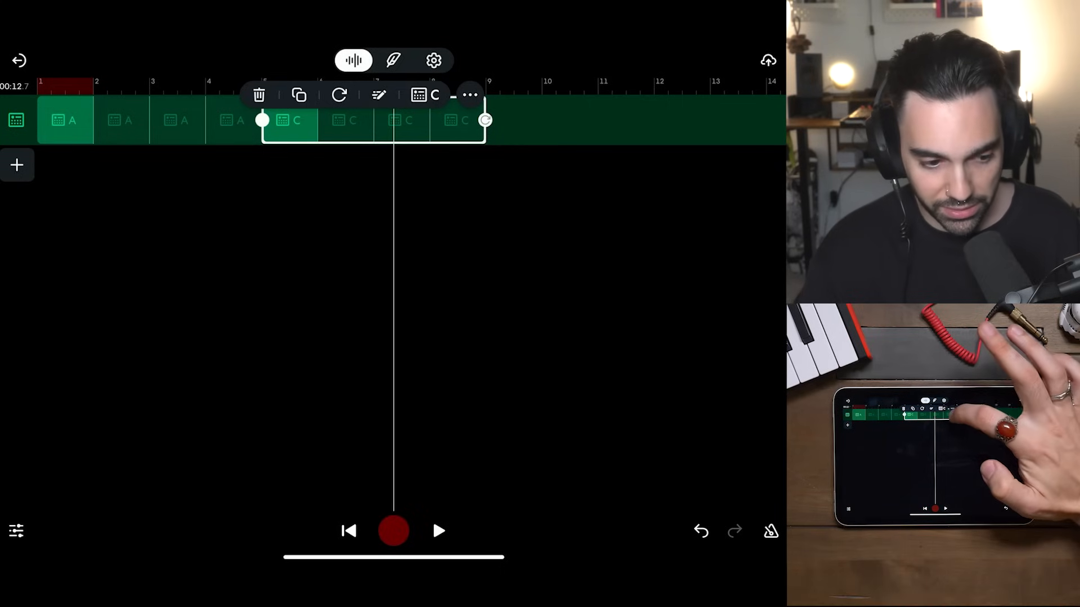
{"action": "left_click", "coordinate": [433, 95]}
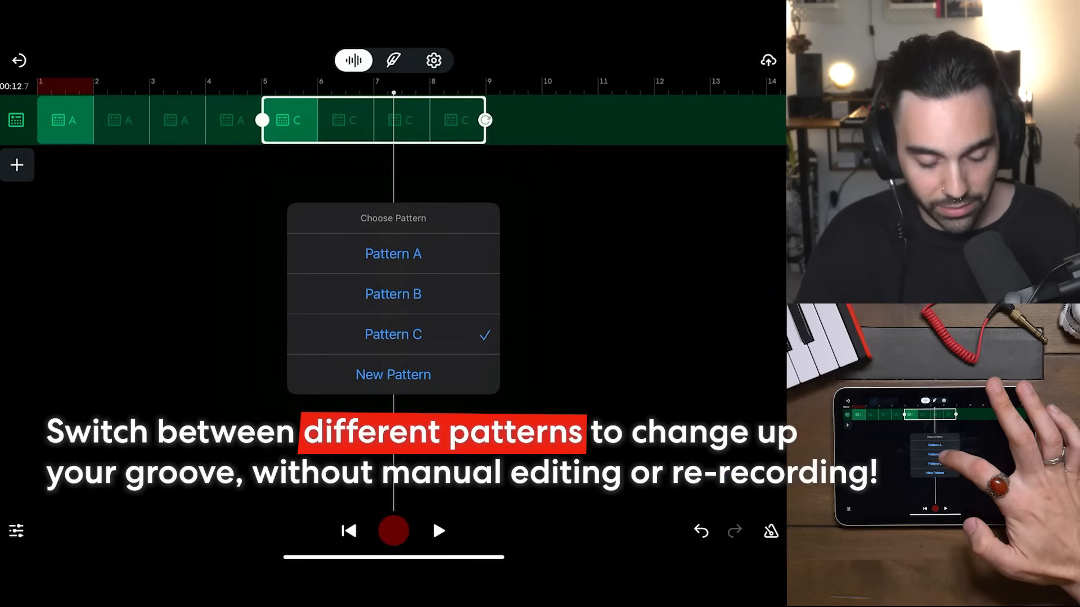
{"action": "left_click", "coordinate": [392, 294]}
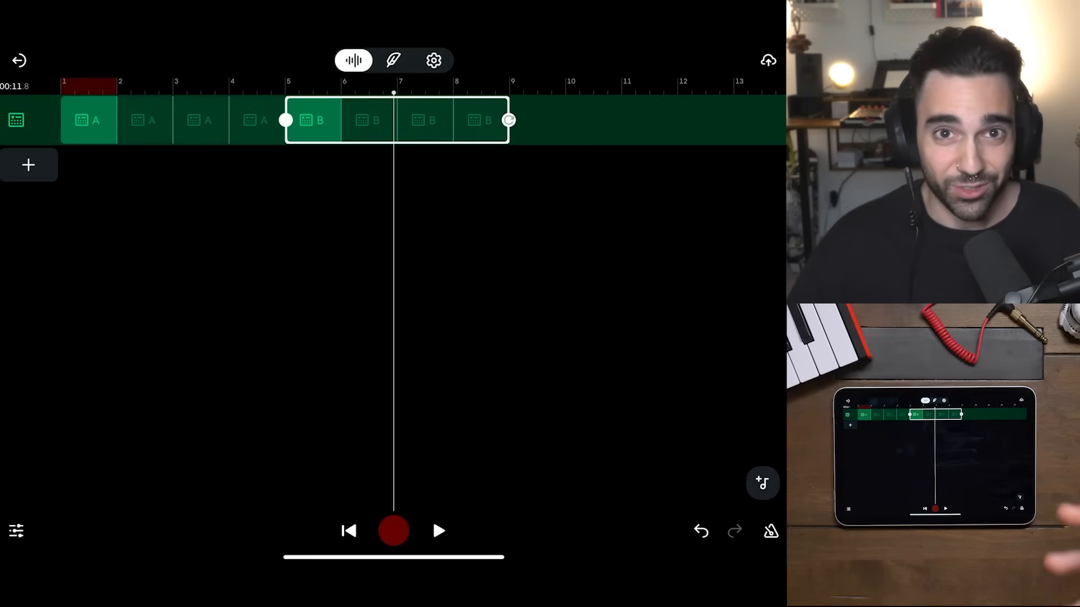
Step: Preview the Cinematic and Classic Rock kits, then choose the Dark Hip Hop kit
{"action": "left_click", "coordinate": [16, 119]}
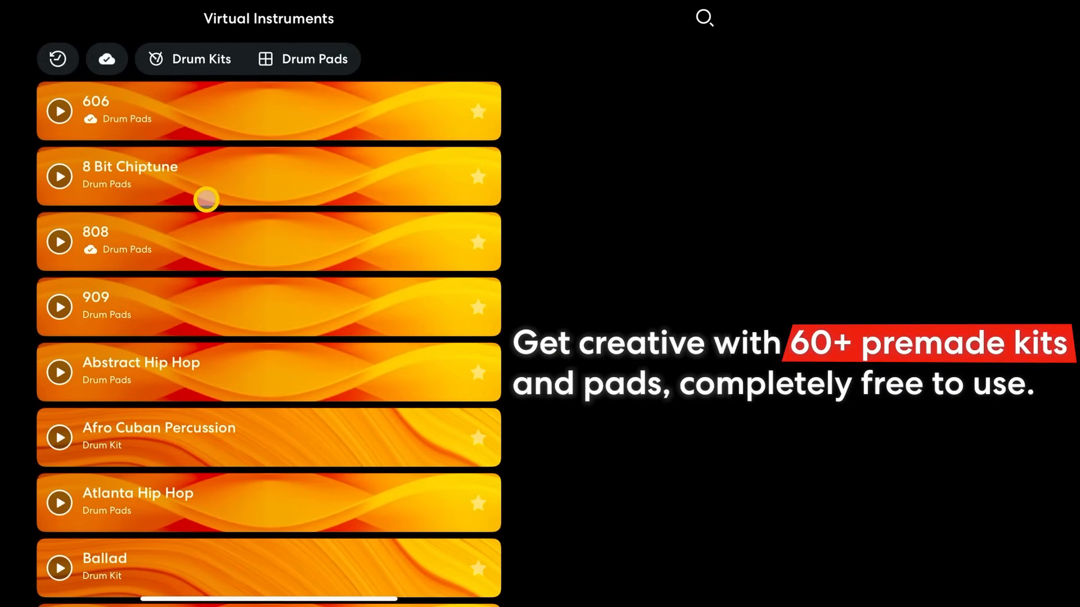
{"action": "scroll", "scroll_direction": "down", "scroll_amount": 3}
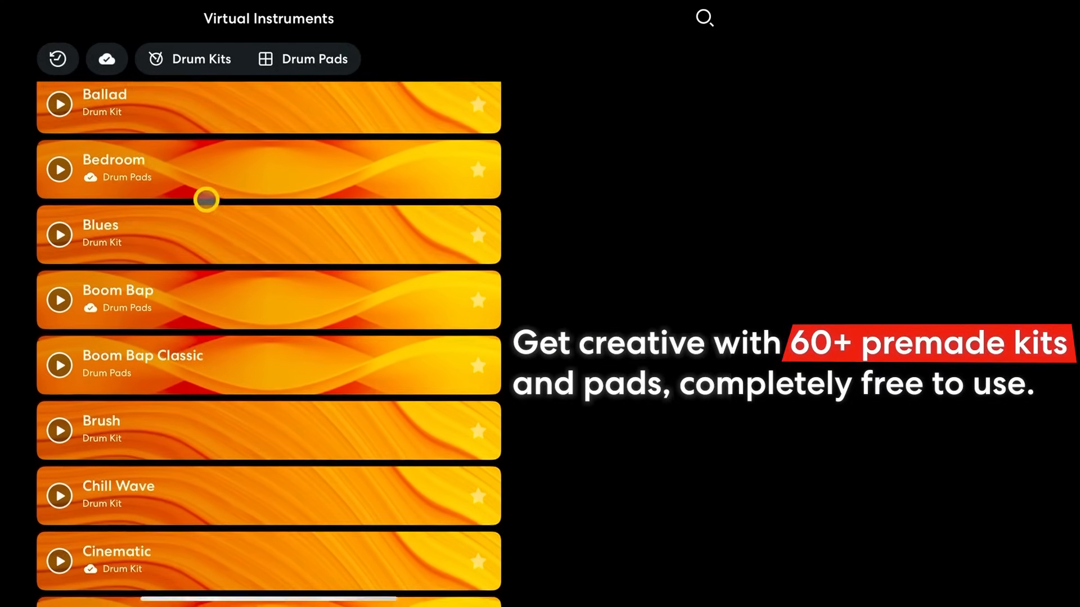
{"action": "scroll", "scroll_direction": "down", "scroll_amount": 3}
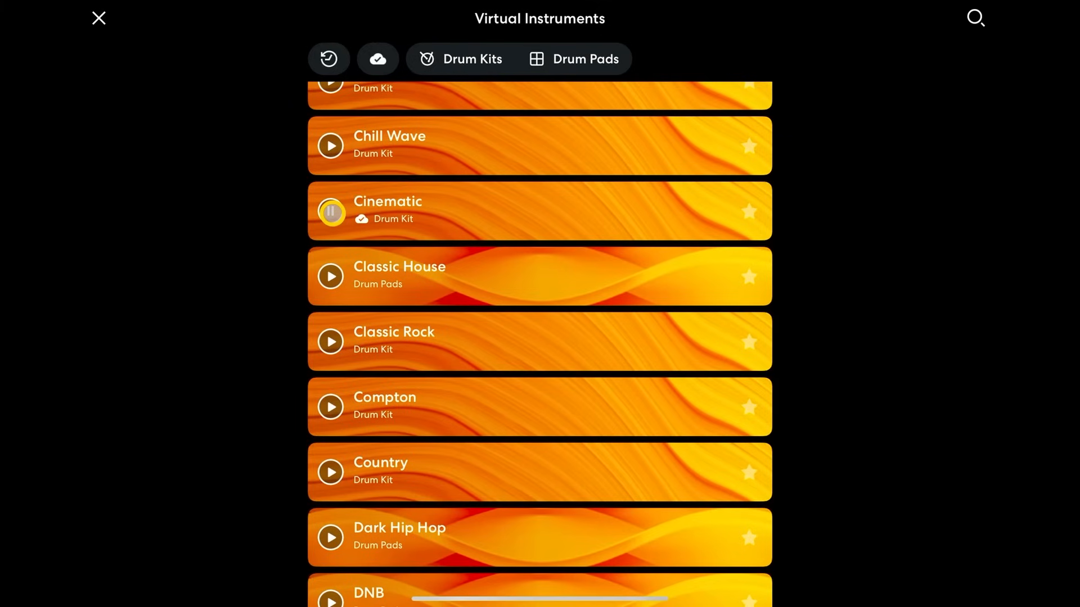
{"action": "left_click", "coordinate": [330, 342]}
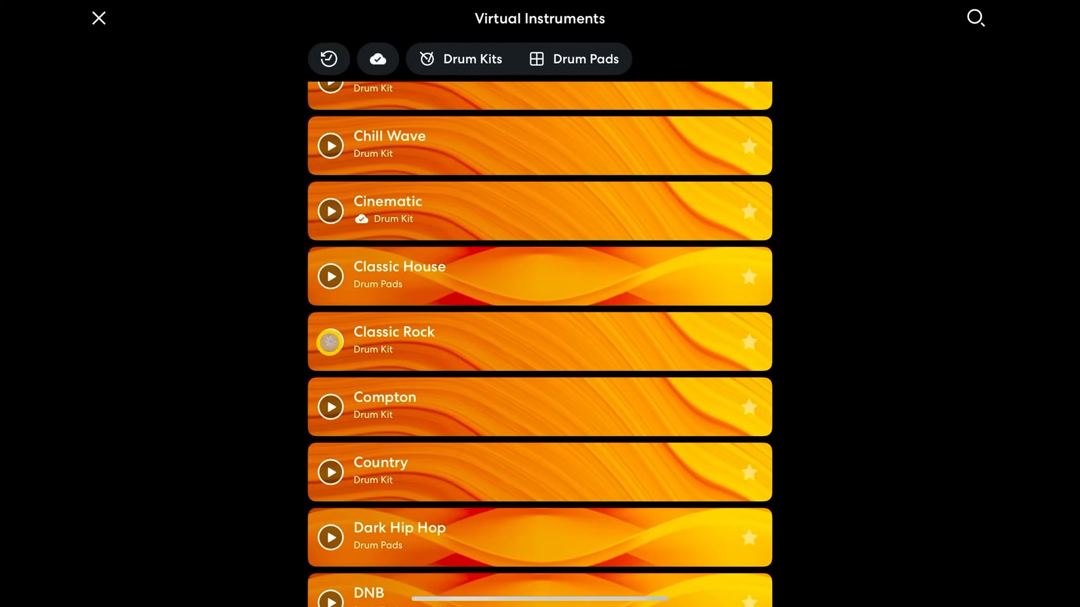
{"action": "left_click", "coordinate": [330, 342]}
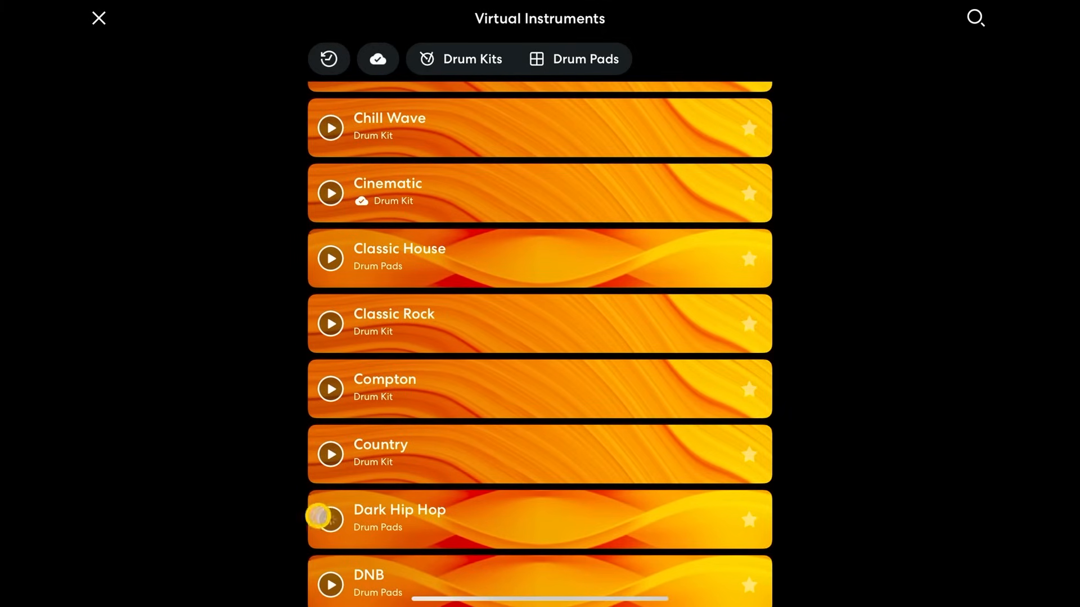
{"action": "left_click", "coordinate": [330, 517]}
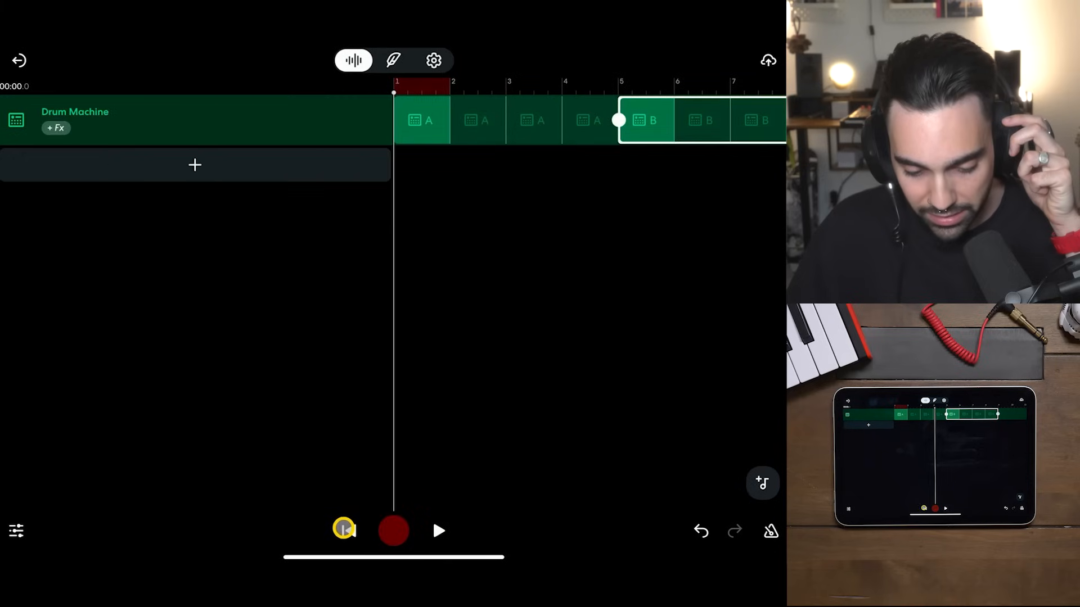
{"action": "left_click", "coordinate": [439, 531]}
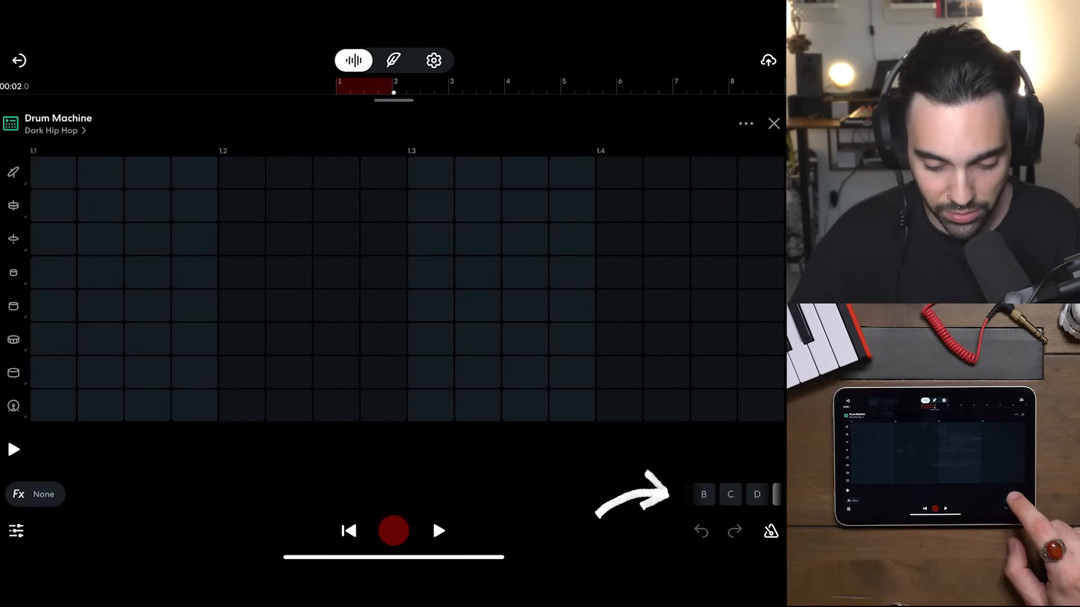
{"action": "left_click", "coordinate": [690, 494]}
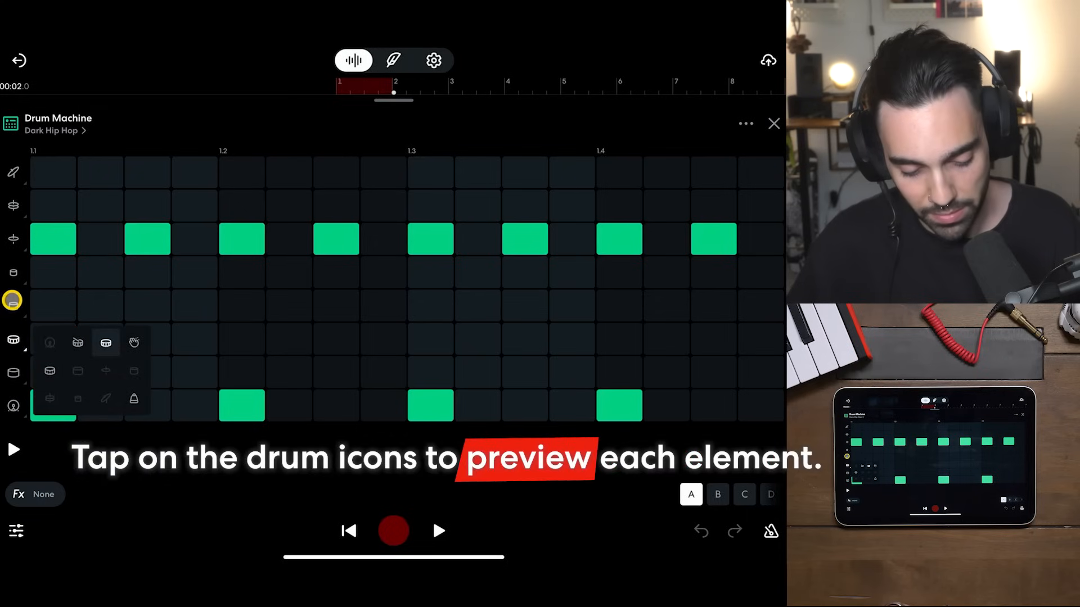
{"action": "left_click", "coordinate": [773, 123]}
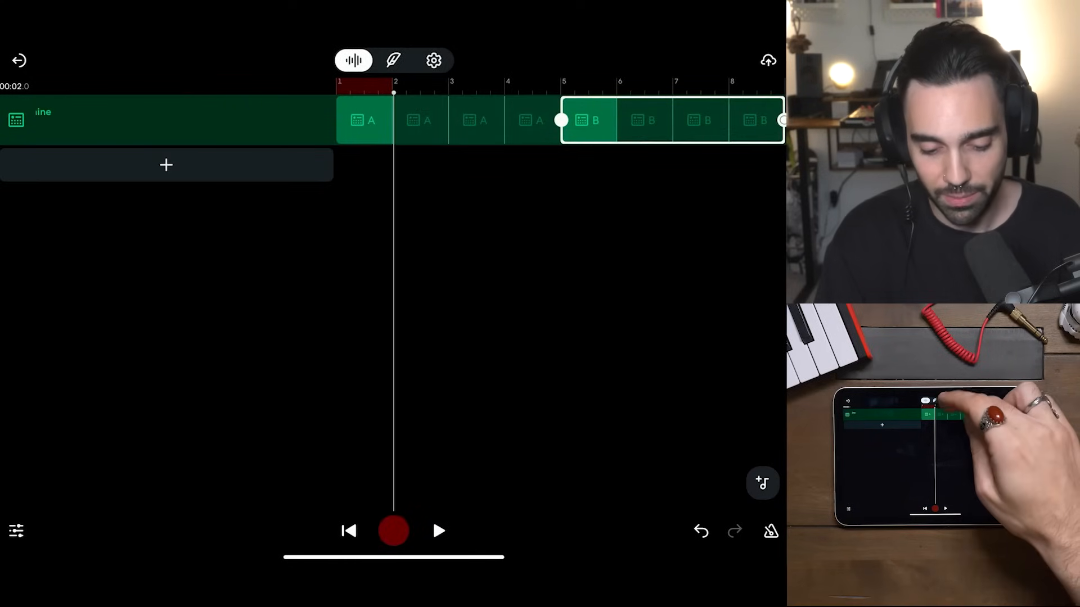
Step: Raise the tempo above 135 in Project Settings and listen to the faster beat
{"action": "left_click", "coordinate": [433, 60]}
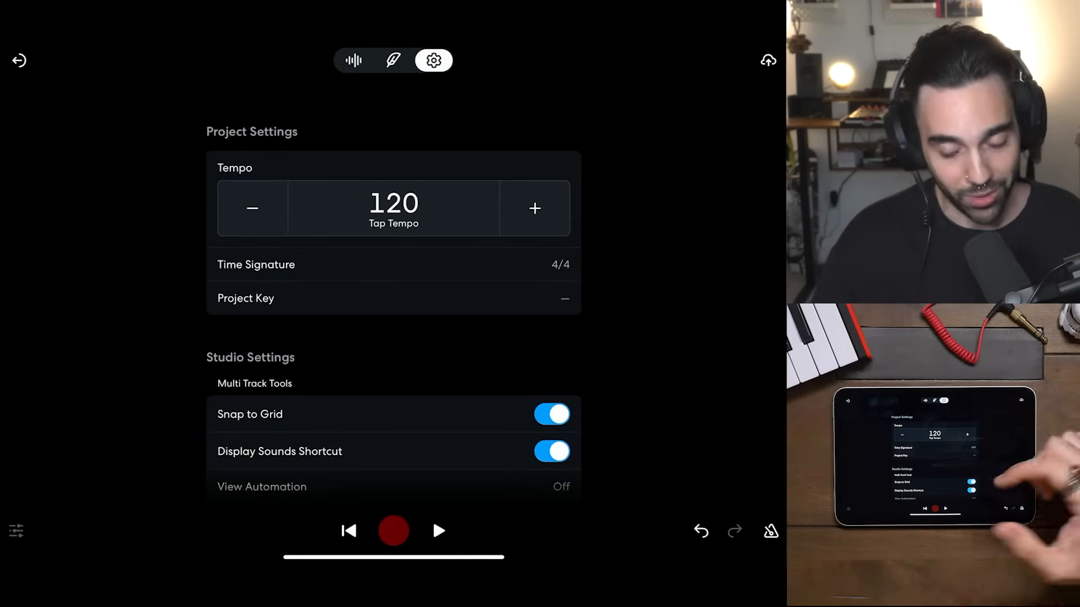
{"action": "left_click", "coordinate": [534, 209]}
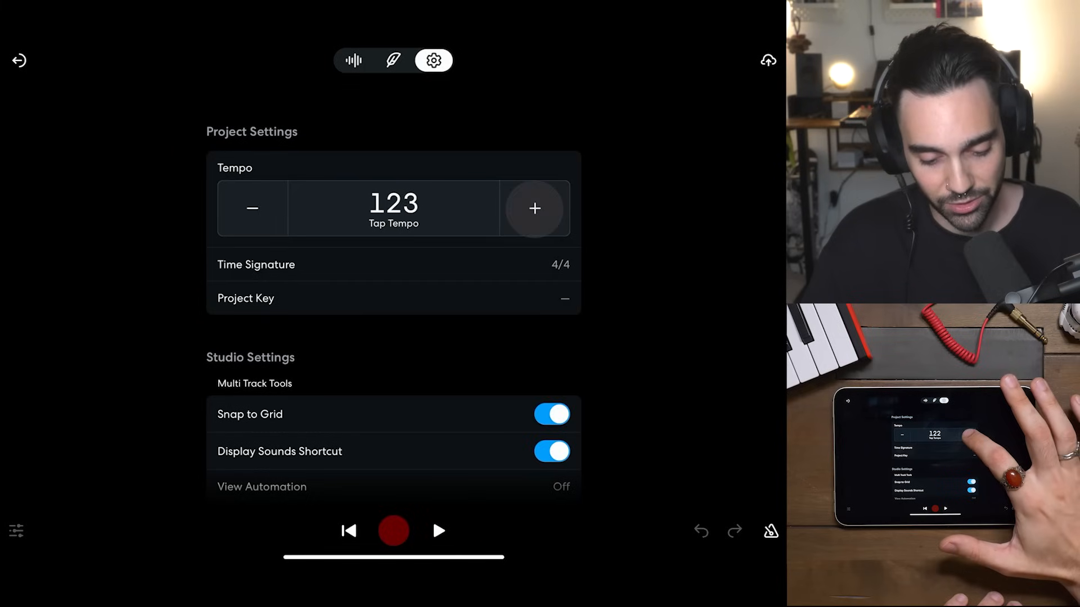
{"action": "left_click", "coordinate": [534, 209]}
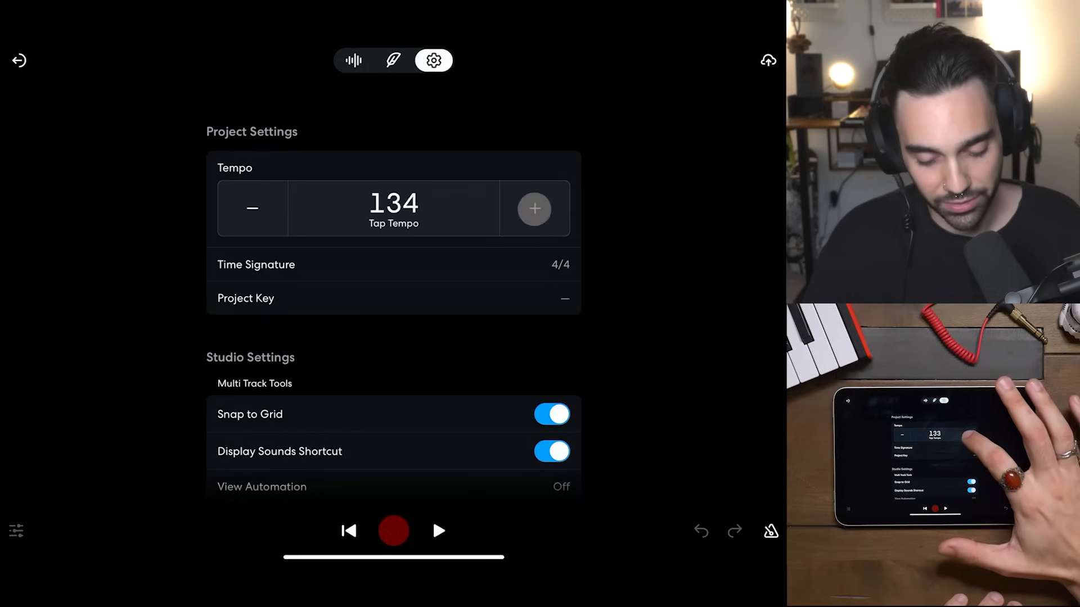
{"action": "left_click", "coordinate": [534, 209]}
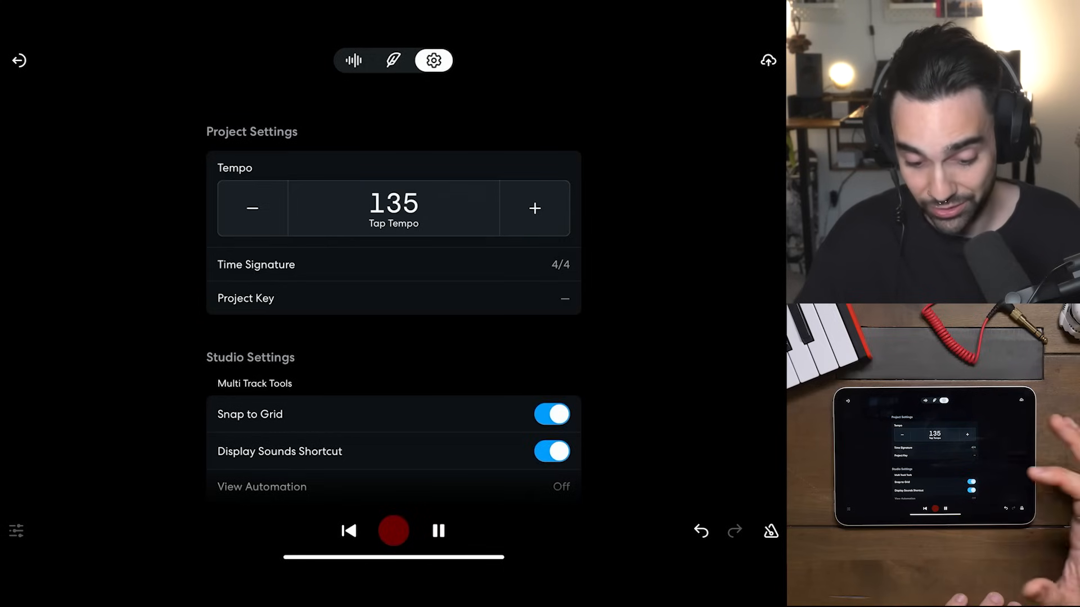
{"action": "left_click", "coordinate": [252, 208]}
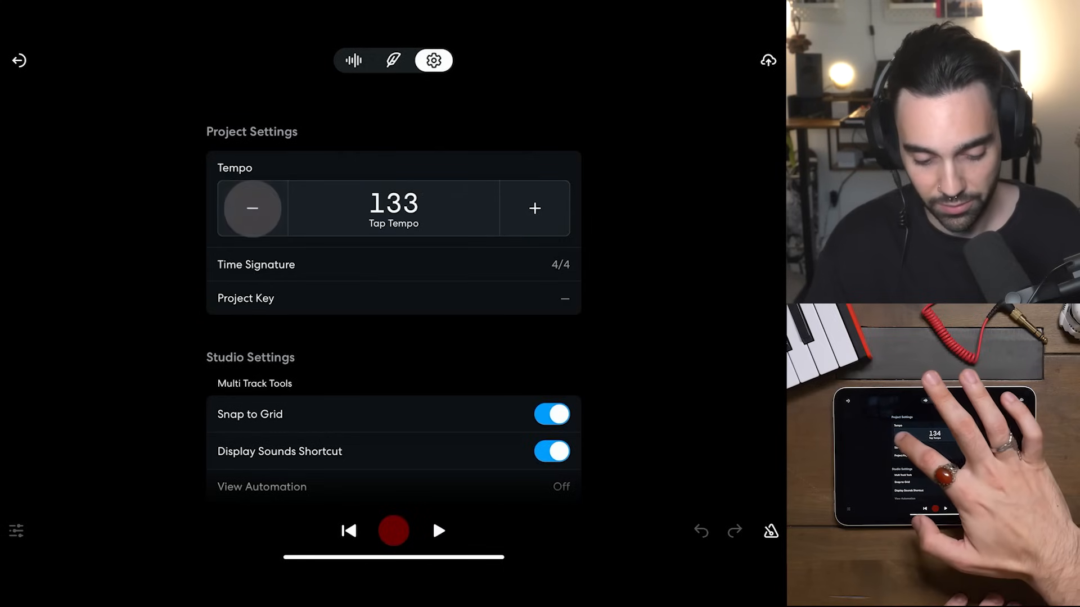
Step: Lower the tempo to 74 BPM, including Tap Tempo, and play the beat back
{"action": "left_click", "coordinate": [251, 208]}
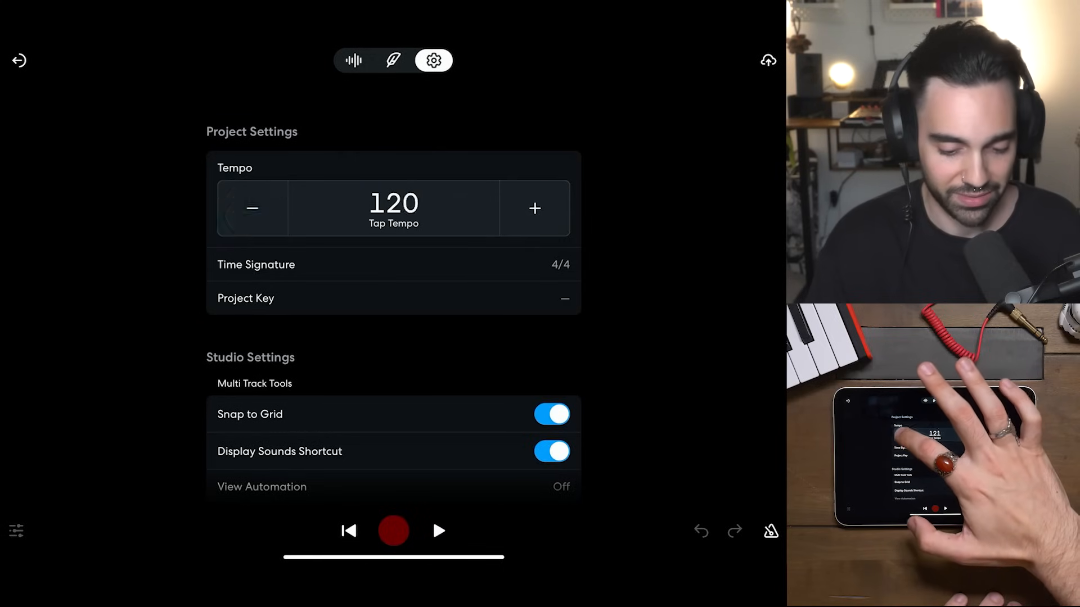
{"action": "left_click", "coordinate": [251, 208]}
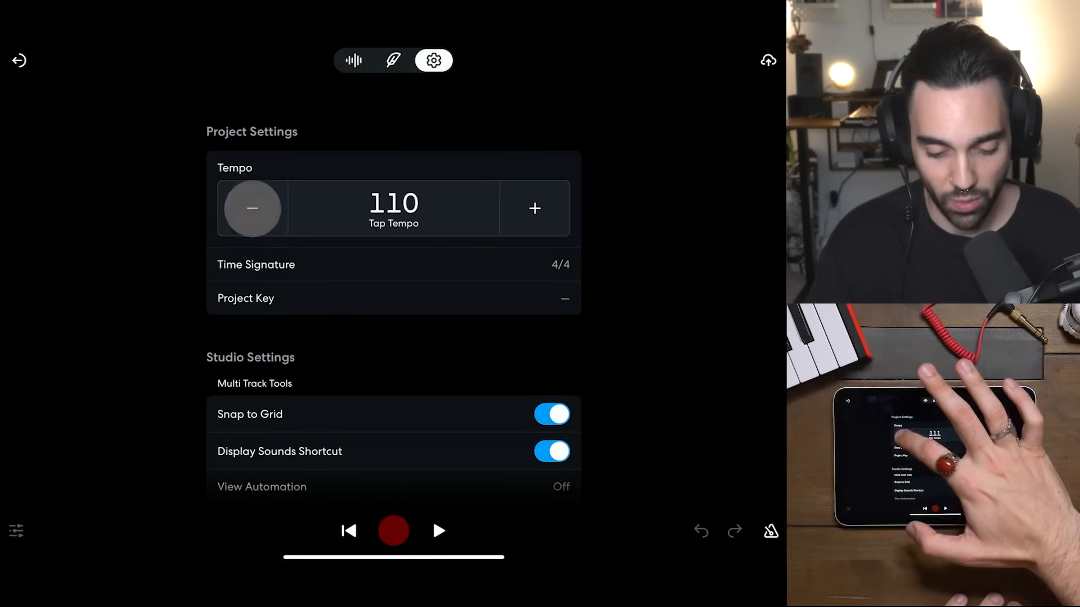
{"action": "left_click", "coordinate": [251, 209]}
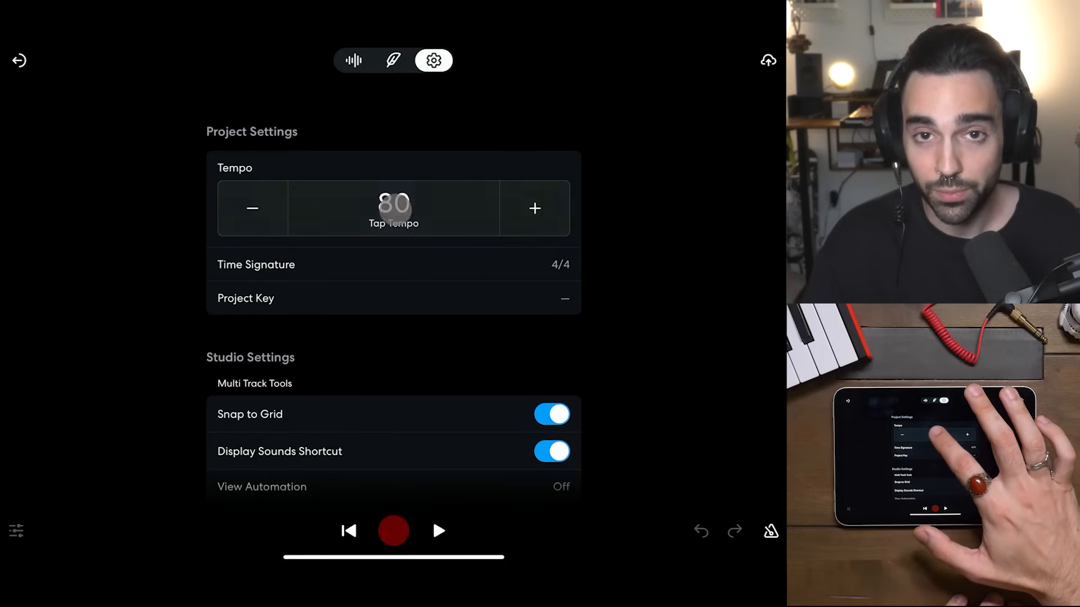
{"action": "left_click", "coordinate": [439, 530]}
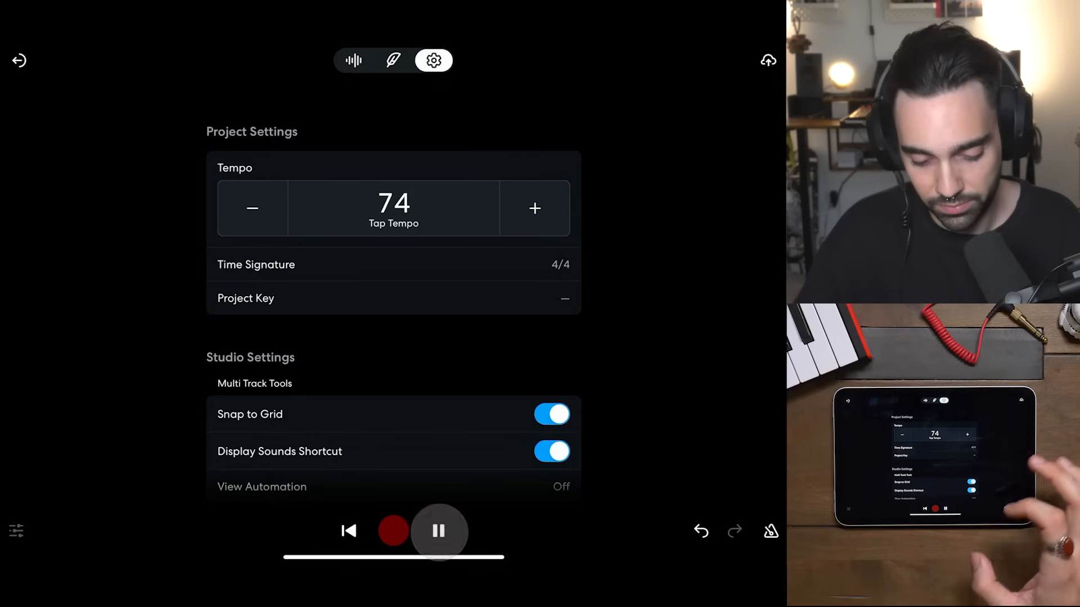
{"action": "left_click", "coordinate": [438, 531]}
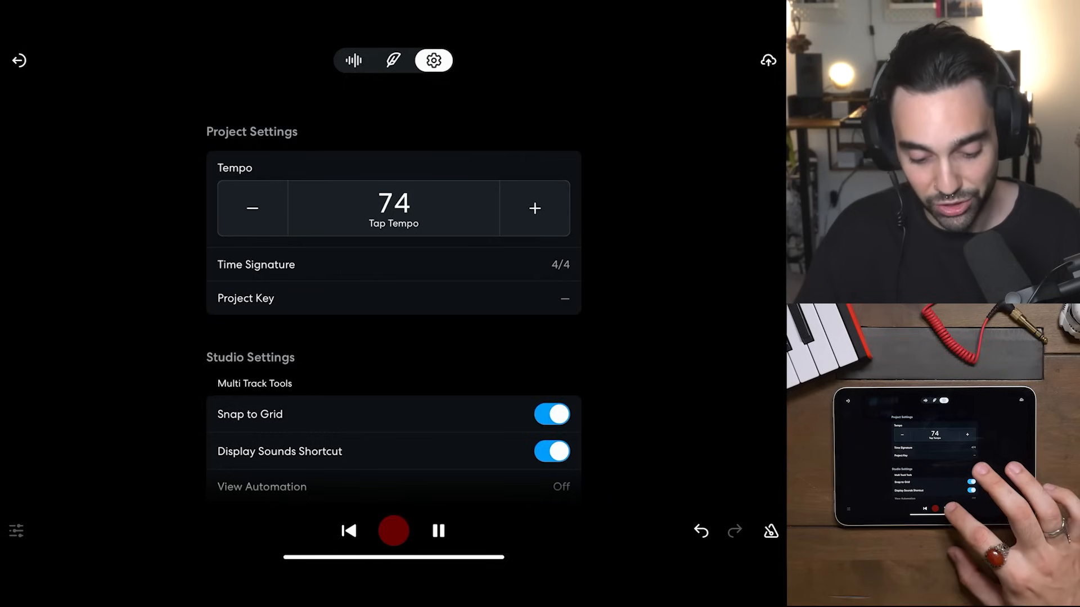
{"action": "left_click", "coordinate": [438, 530]}
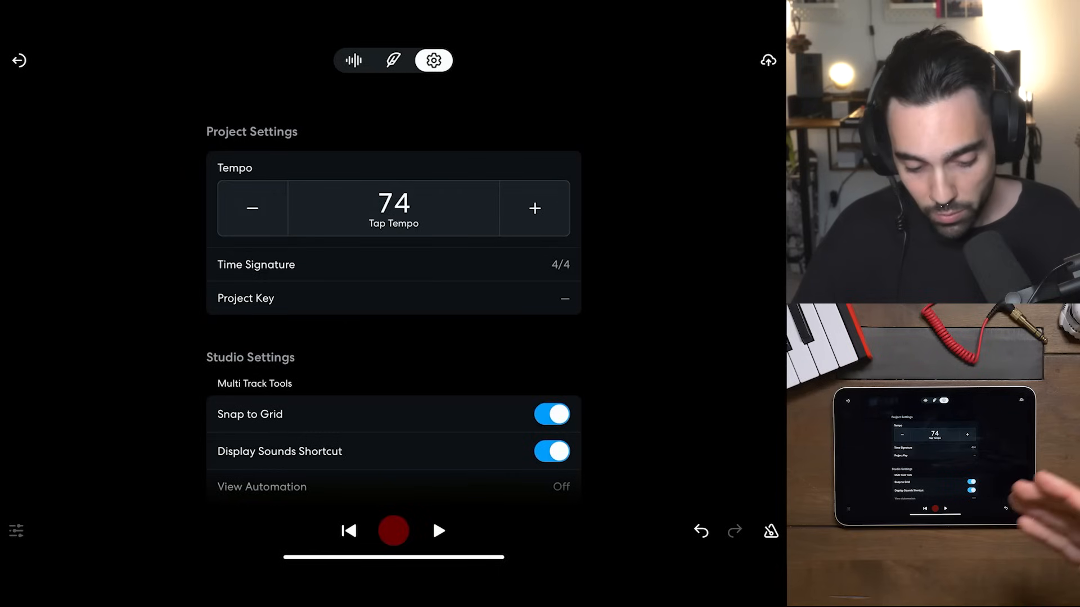
Step: Delete the selected Pattern B regions in the Tracks view and play the result
{"action": "left_click", "coordinate": [353, 61]}
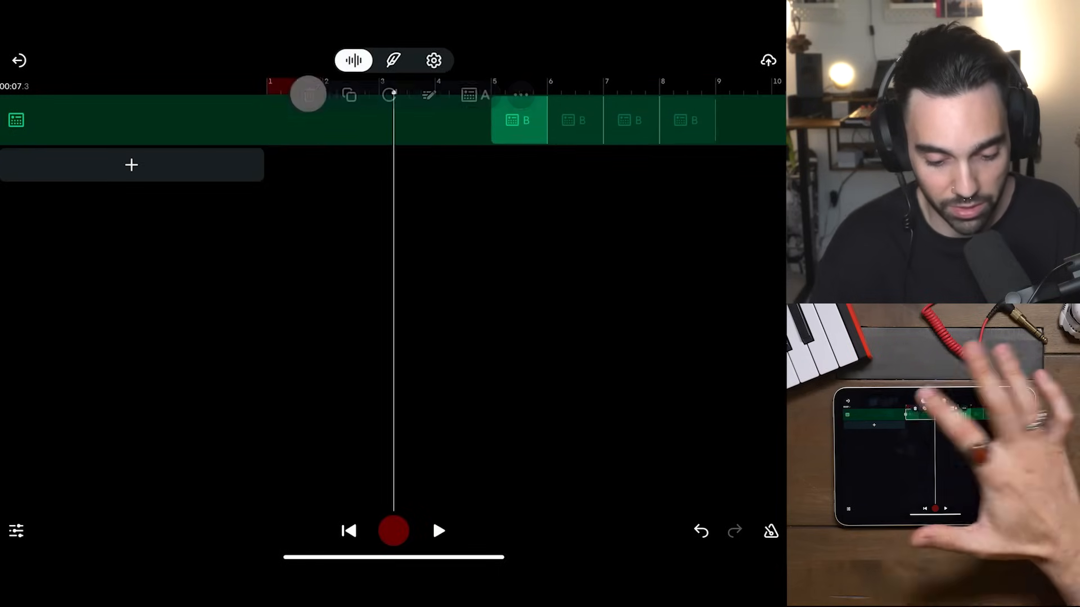
{"action": "left_click", "coordinate": [519, 119]}
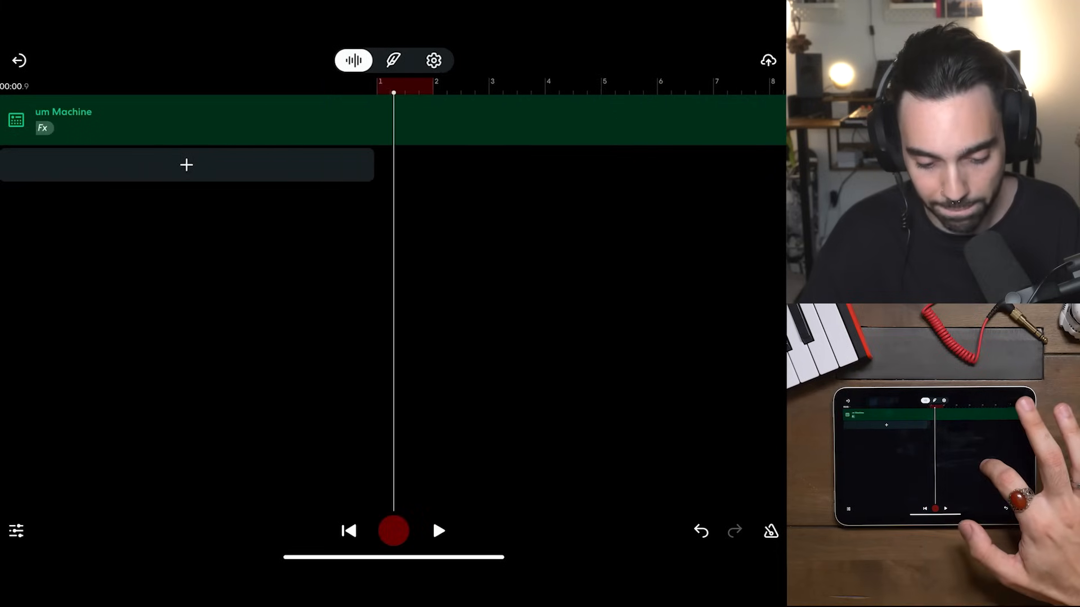
{"action": "left_click", "coordinate": [439, 531]}
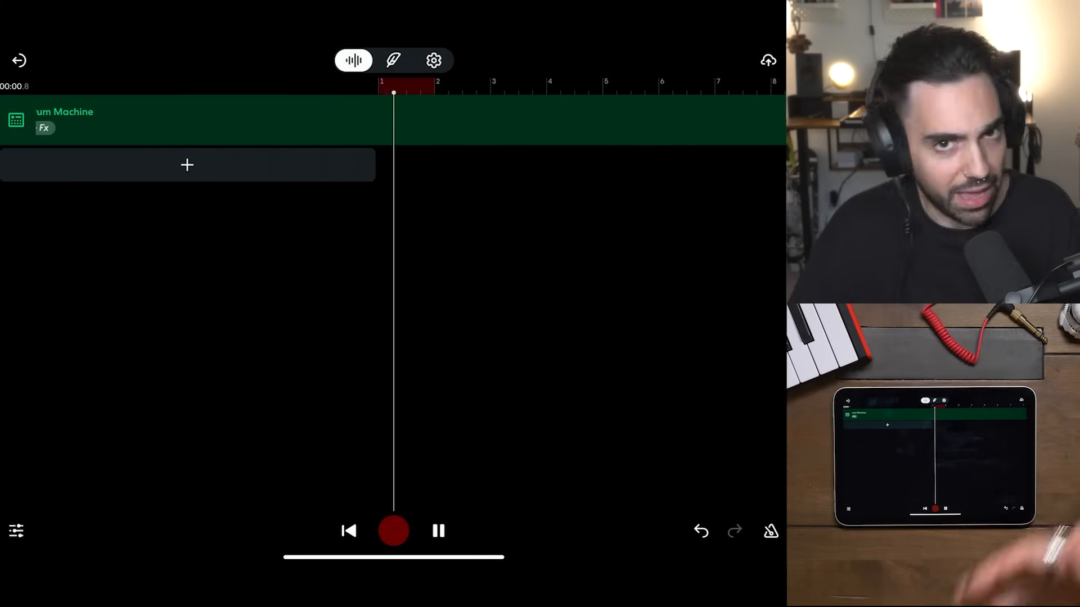
{"action": "left_click", "coordinate": [438, 531]}
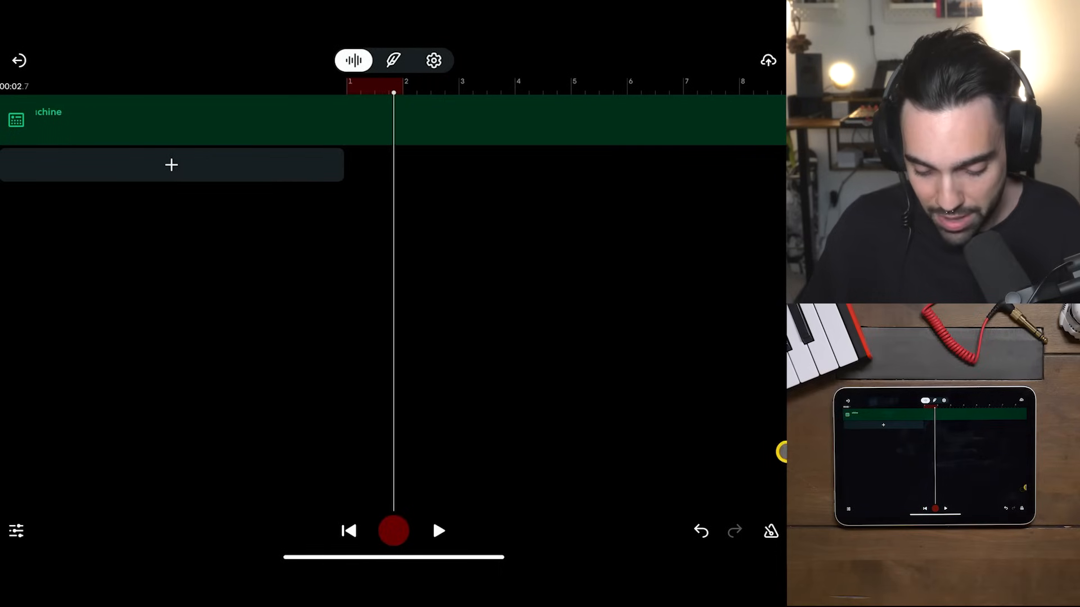
Step: Turn the metronome on and play from the song's beginning
{"action": "left_click", "coordinate": [770, 530]}
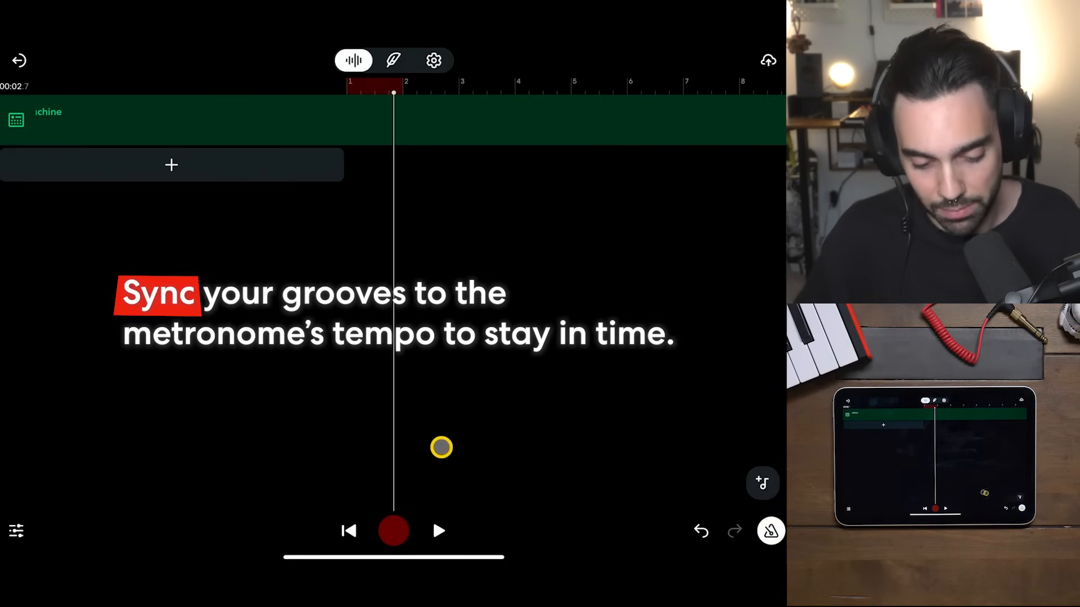
{"action": "left_click", "coordinate": [393, 530]}
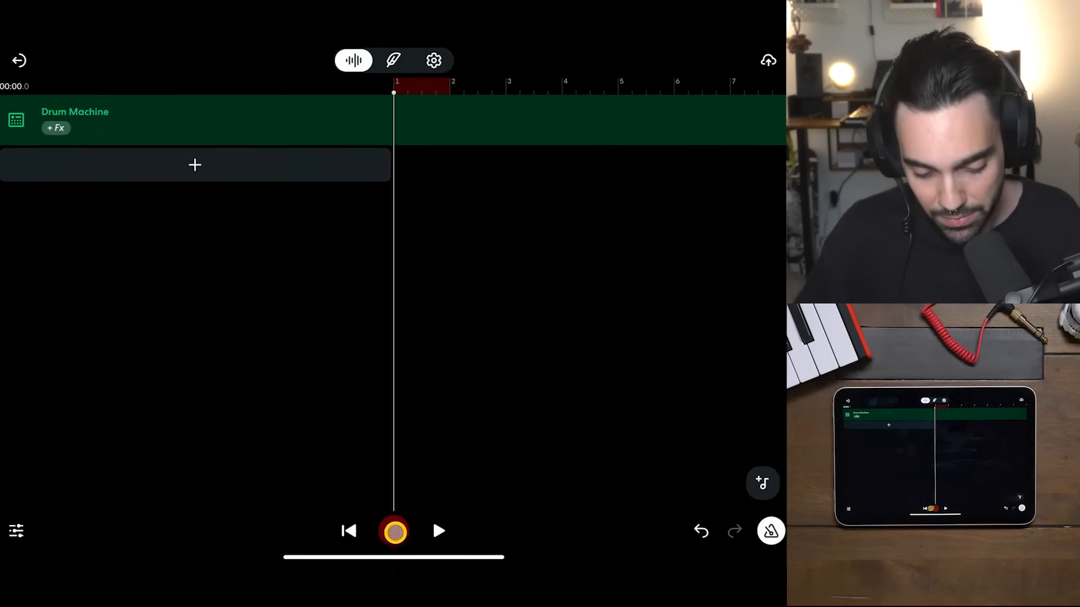
{"action": "left_click", "coordinate": [395, 530]}
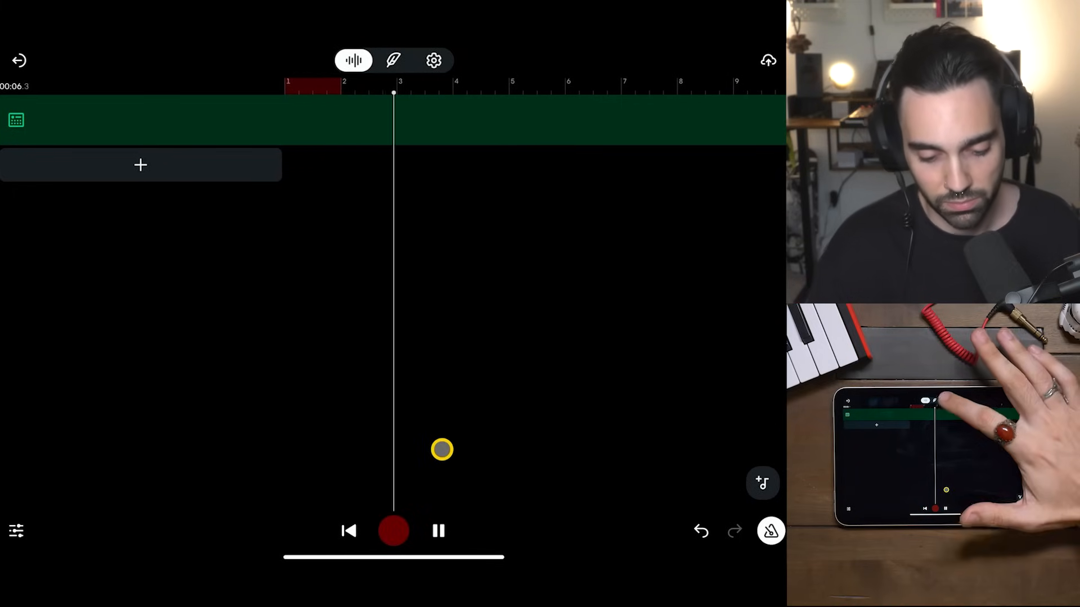
Step: Raise the project tempo from 76 to 131 BPM, then stop playback
{"action": "left_click", "coordinate": [433, 60]}
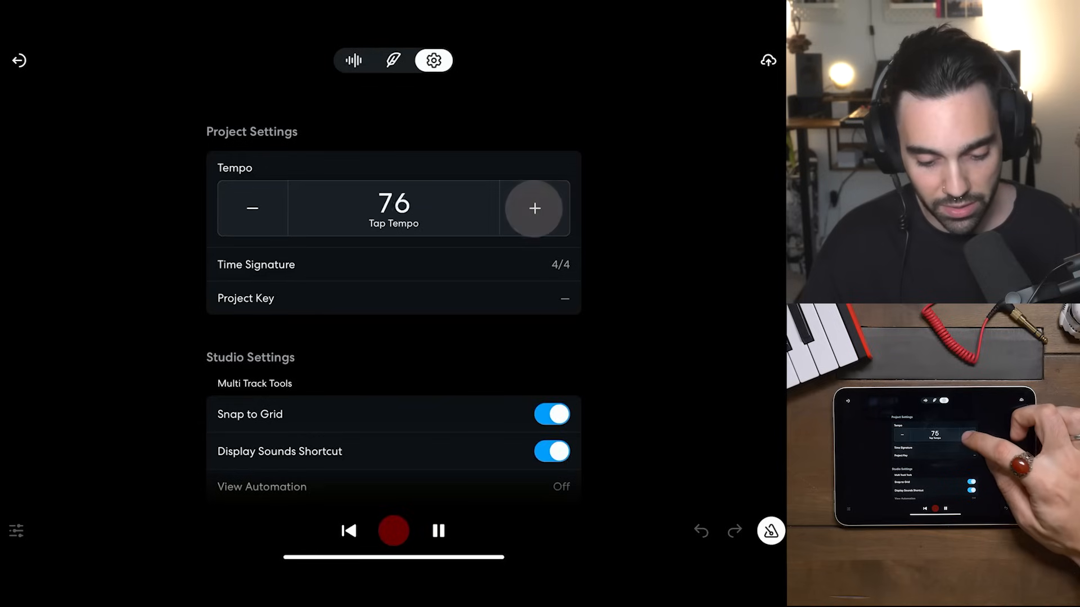
{"action": "left_click", "coordinate": [534, 208]}
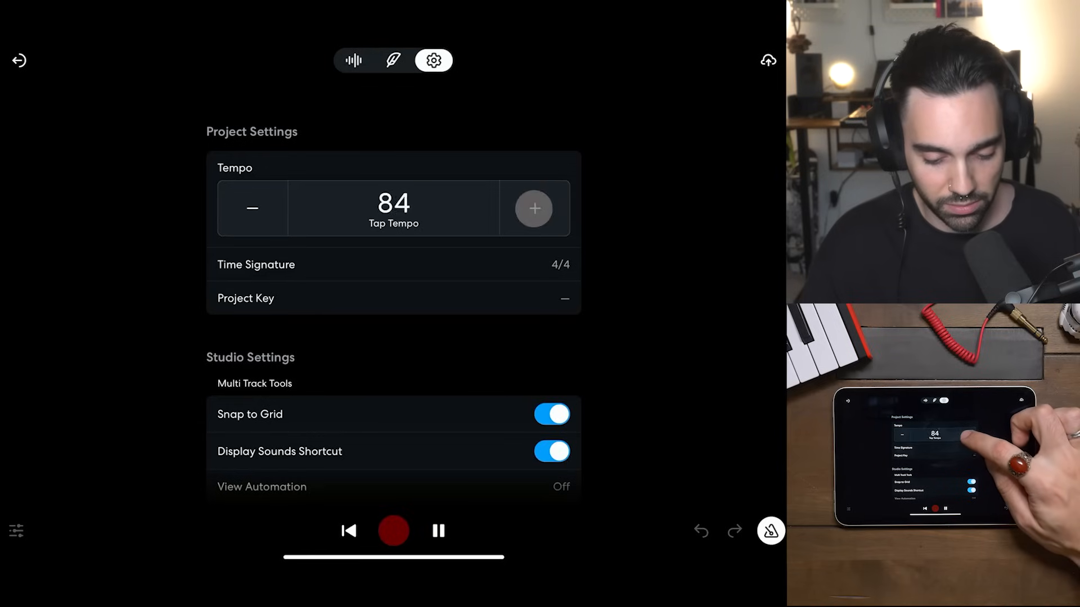
{"action": "left_click", "coordinate": [533, 208]}
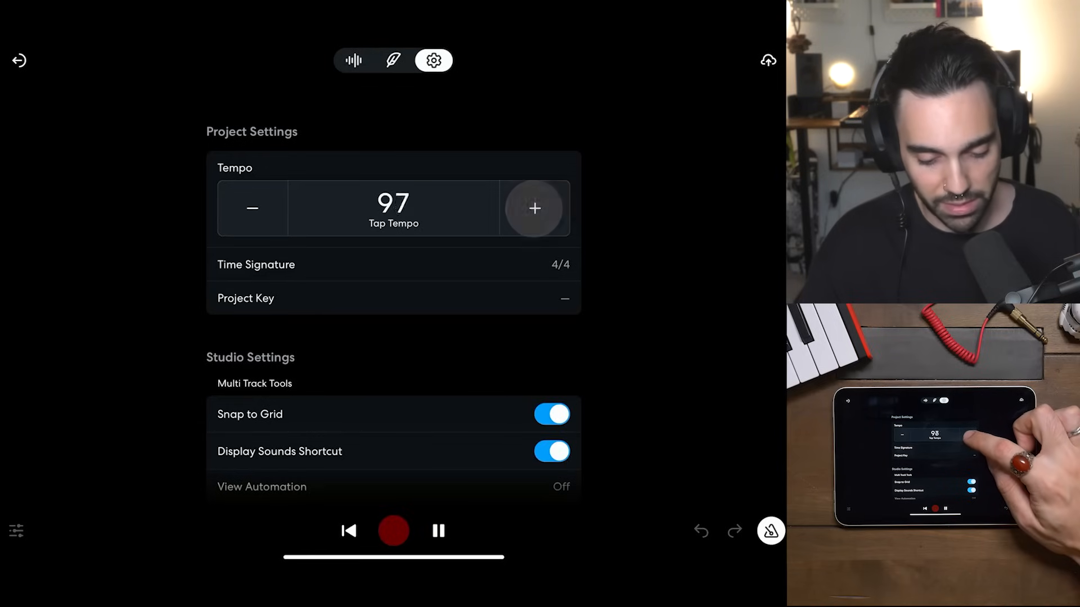
{"action": "left_click", "coordinate": [534, 208]}
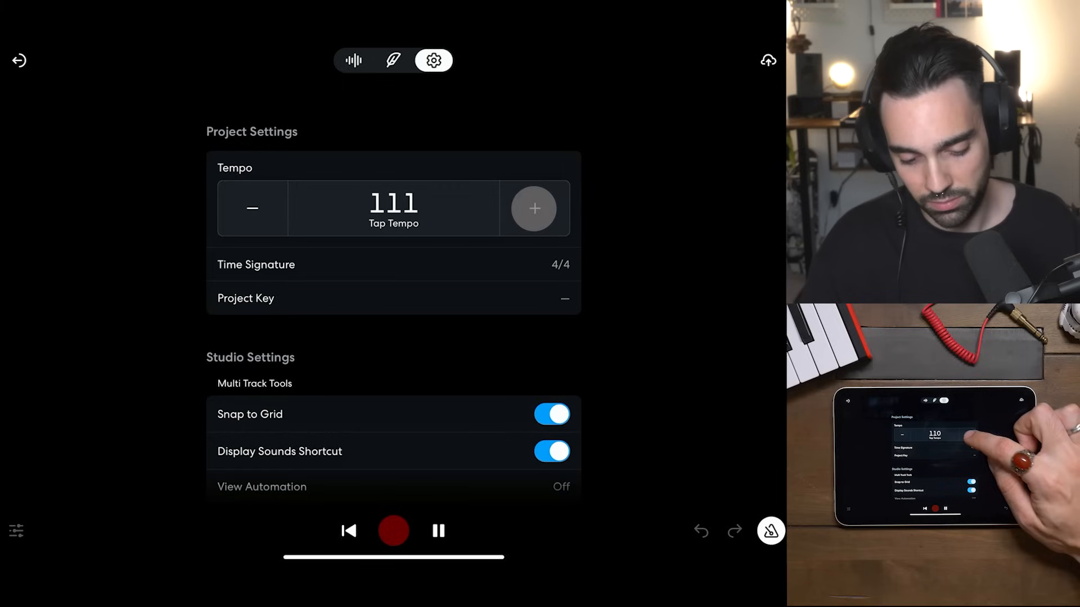
{"action": "left_click", "coordinate": [533, 208]}
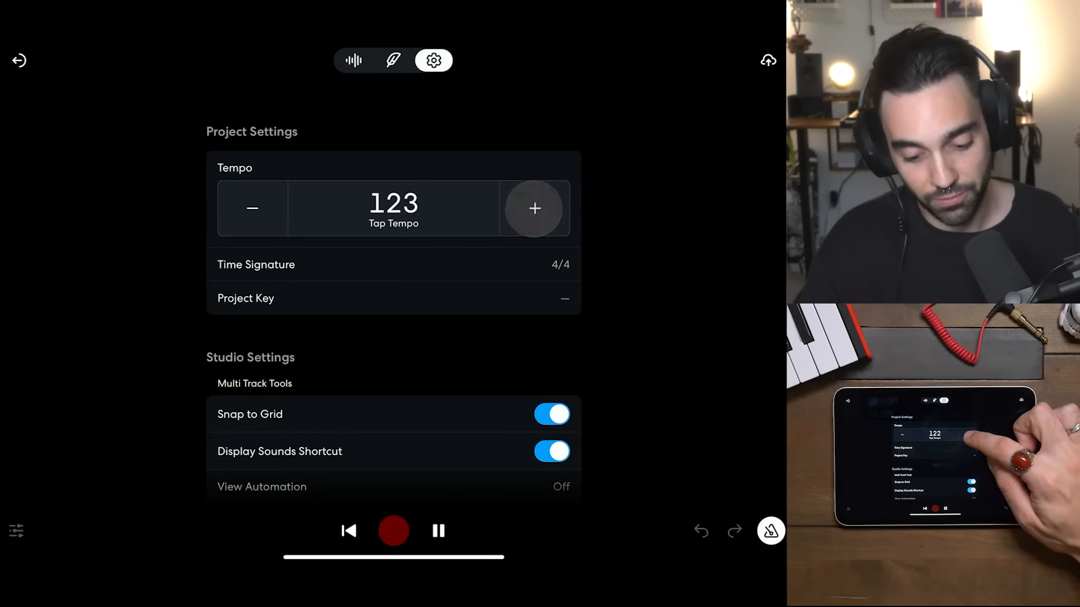
{"action": "left_click", "coordinate": [534, 208]}
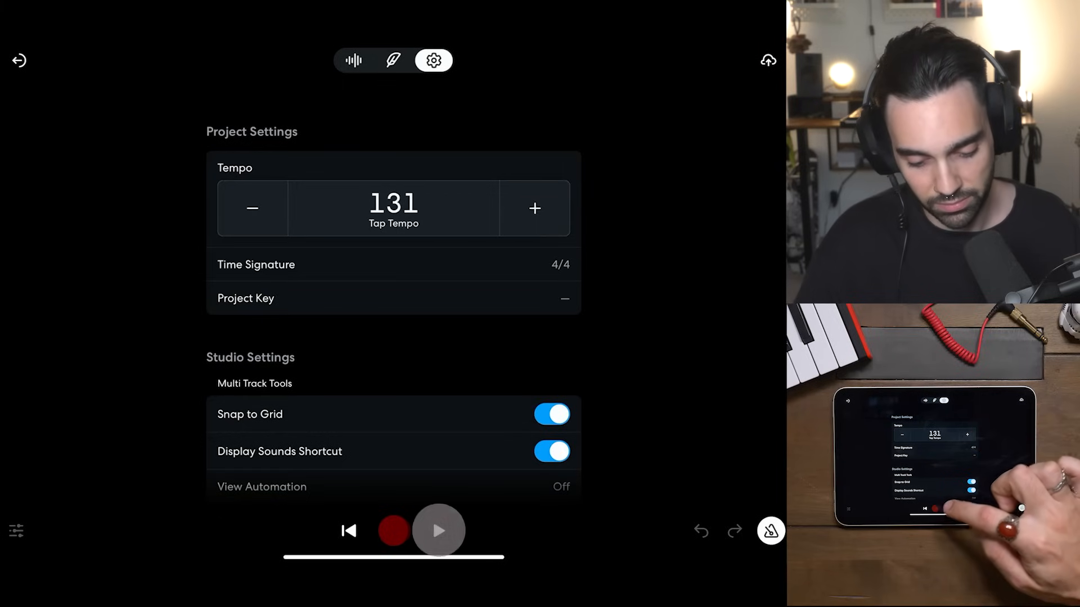